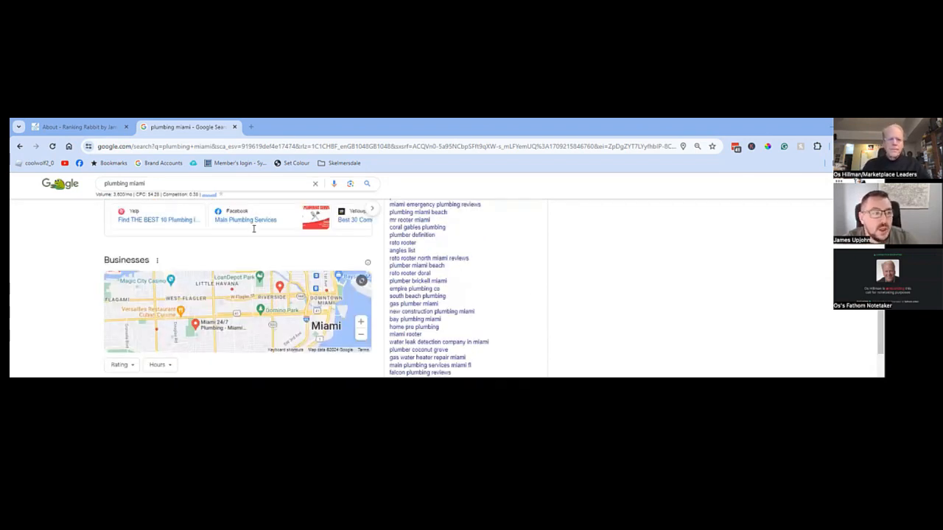
# Step: Select the 'plumbing miami' query so Google's autocomplete suggestions drop down
pyautogui.tripleClick(124, 182)
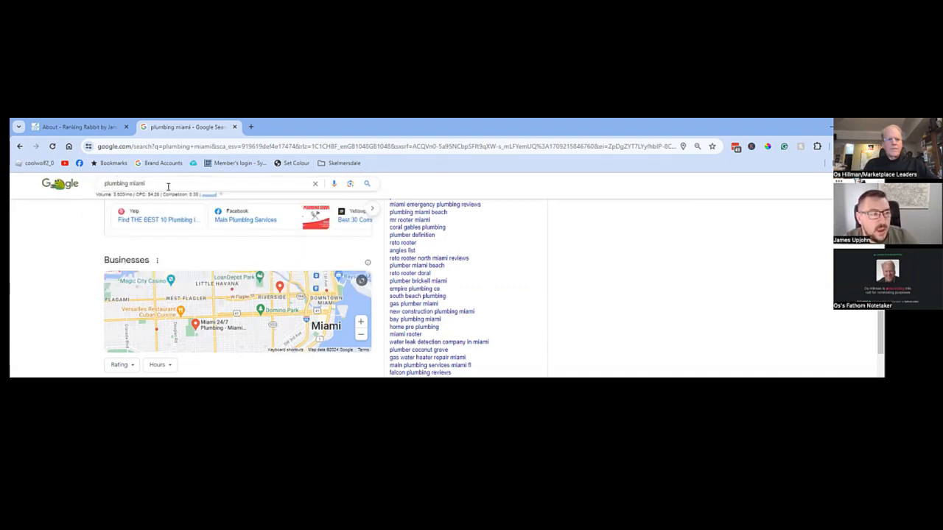
pyautogui.doubleClick(118, 195)
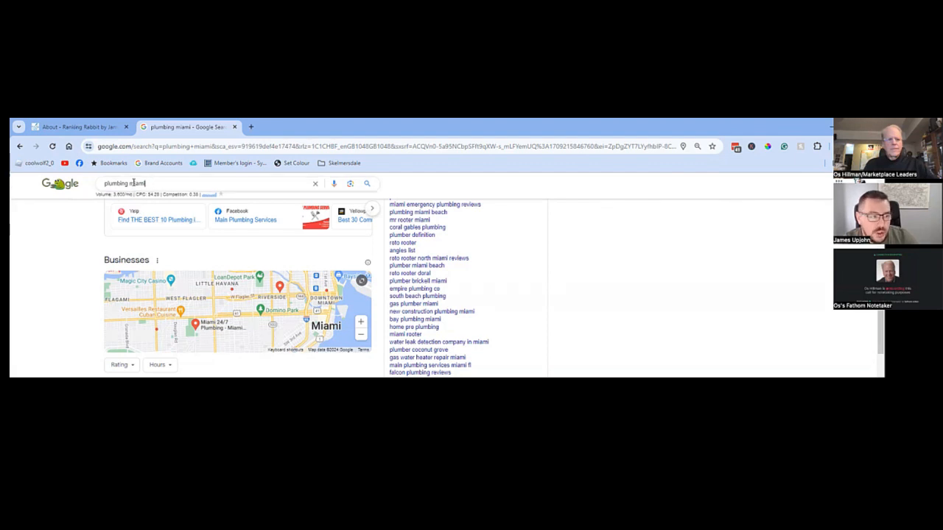
pyautogui.doubleClick(126, 183)
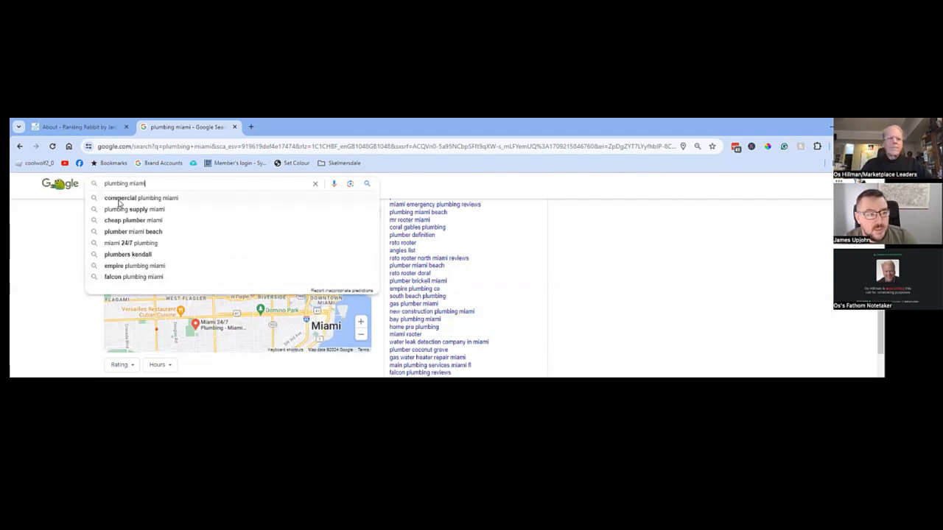
# Step: Run the 'commercial plumbing miami' suggestion and look down its results
pyautogui.click(141, 198)
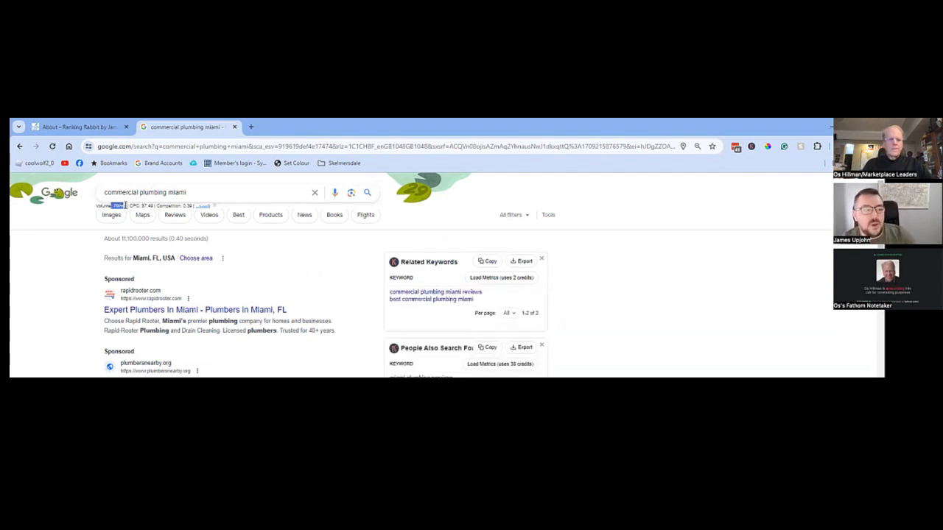
pyautogui.scroll(-3)
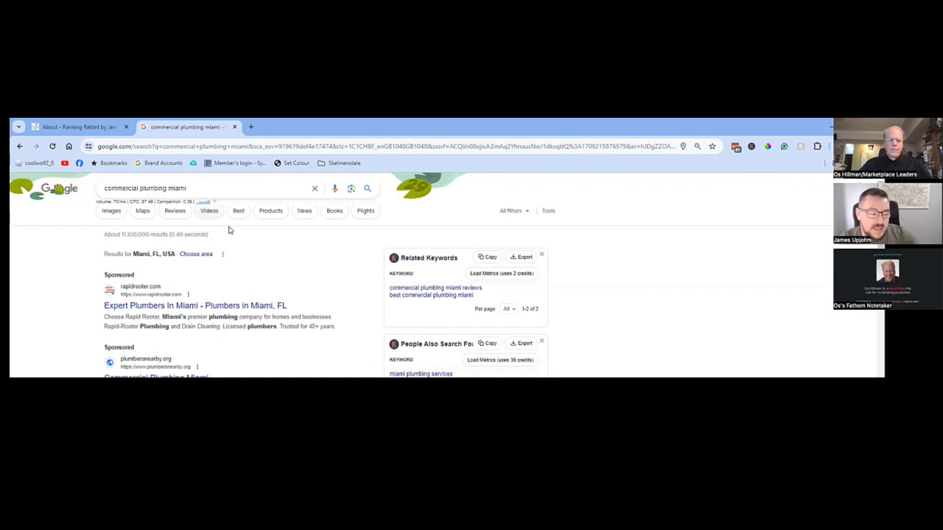
pyautogui.moveTo(112, 210)
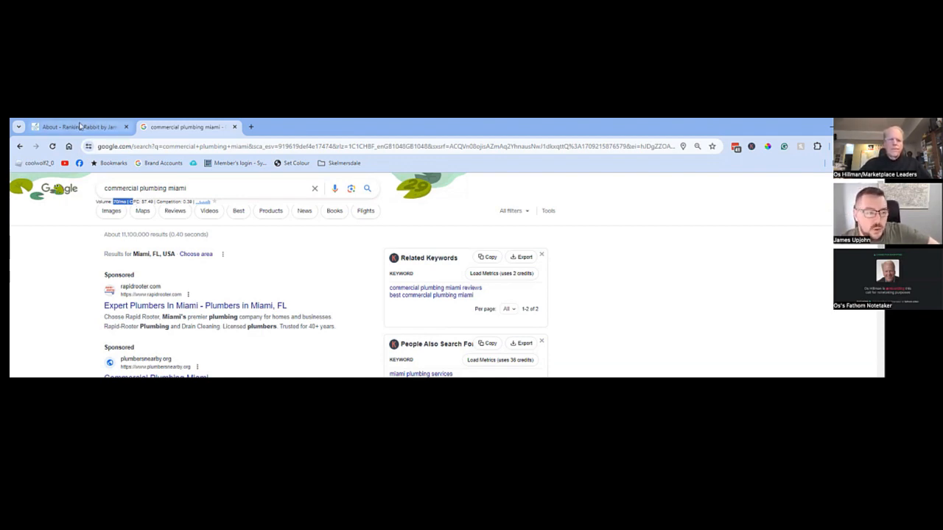
# Step: Return to the 'plumbing miami' results page
pyautogui.doubleClick(121, 188)
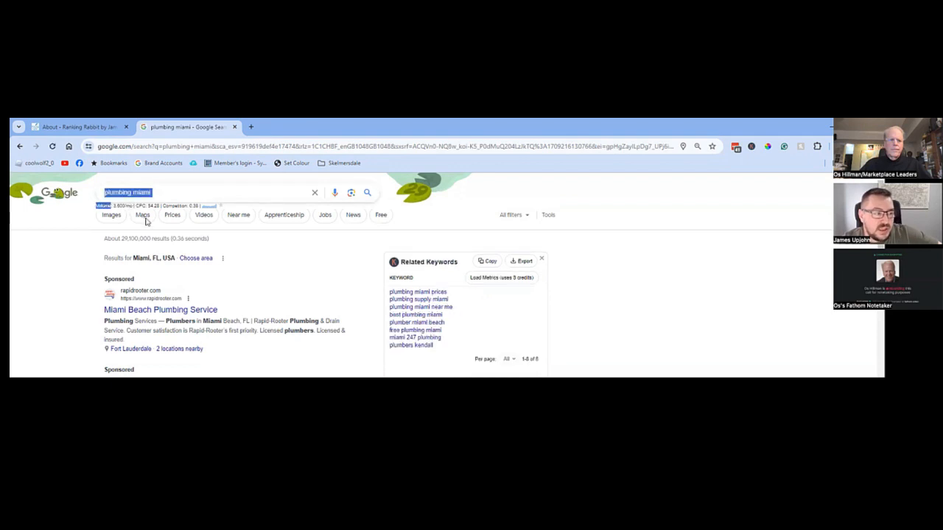
pyautogui.moveTo(191, 189)
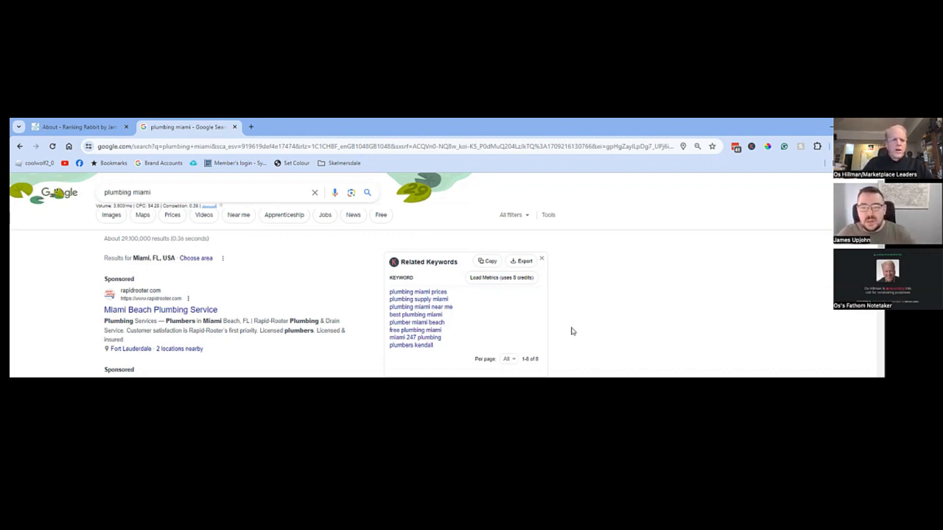
pyautogui.moveTo(341, 295)
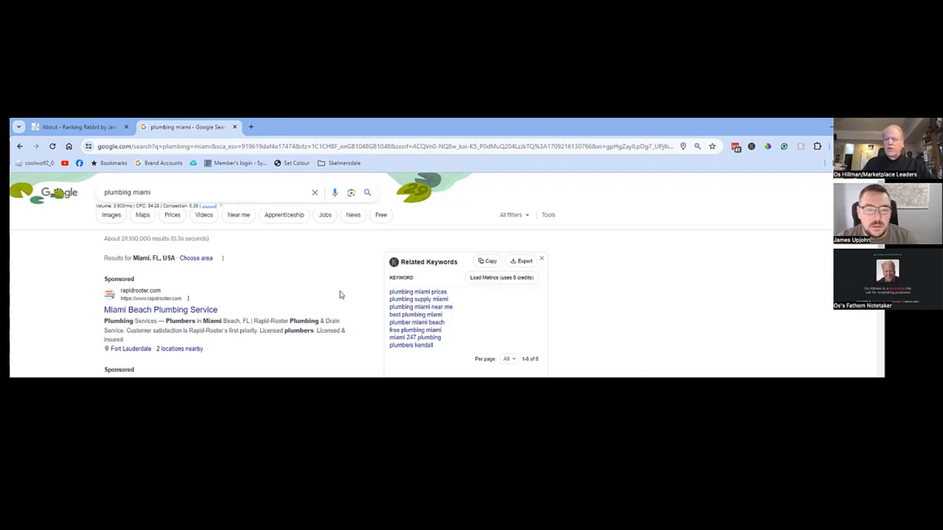
pyautogui.moveTo(345, 271)
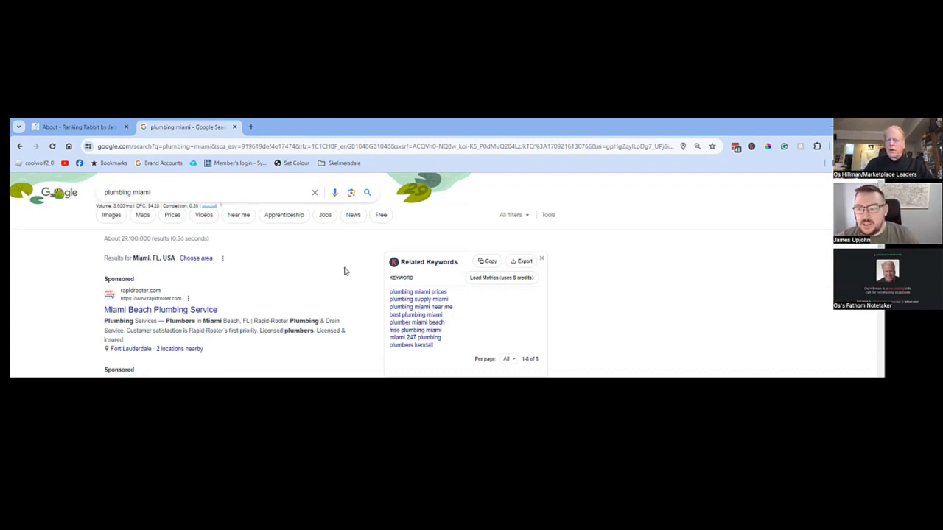
pyautogui.moveTo(330, 273)
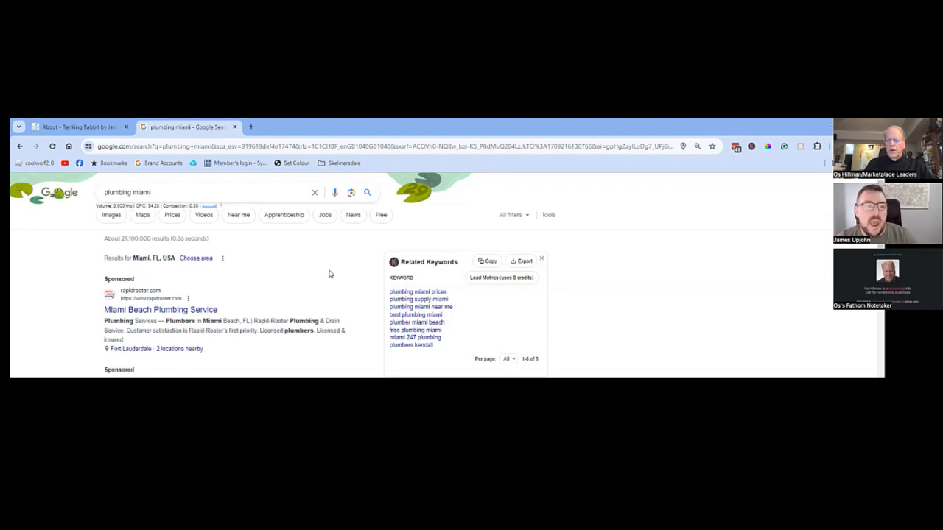
pyautogui.moveTo(345, 274)
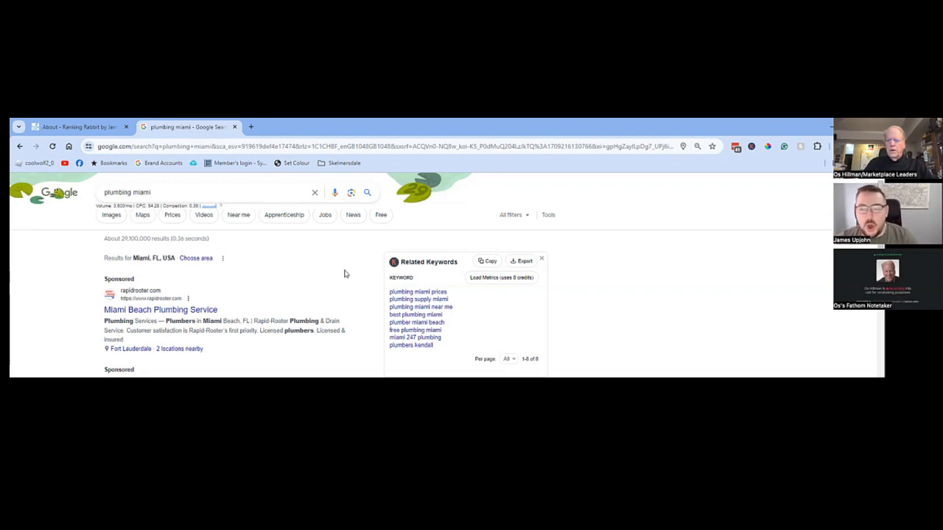
pyautogui.moveTo(203, 248)
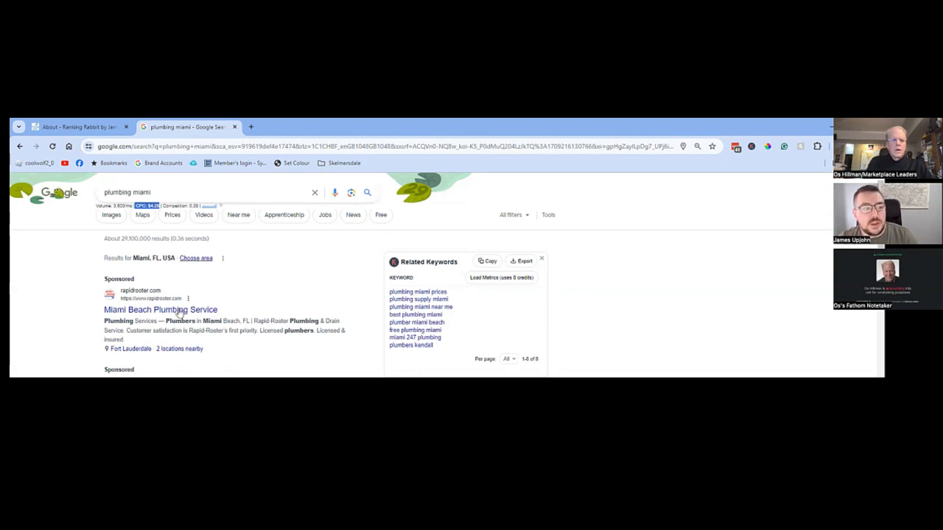
pyautogui.moveTo(249, 243)
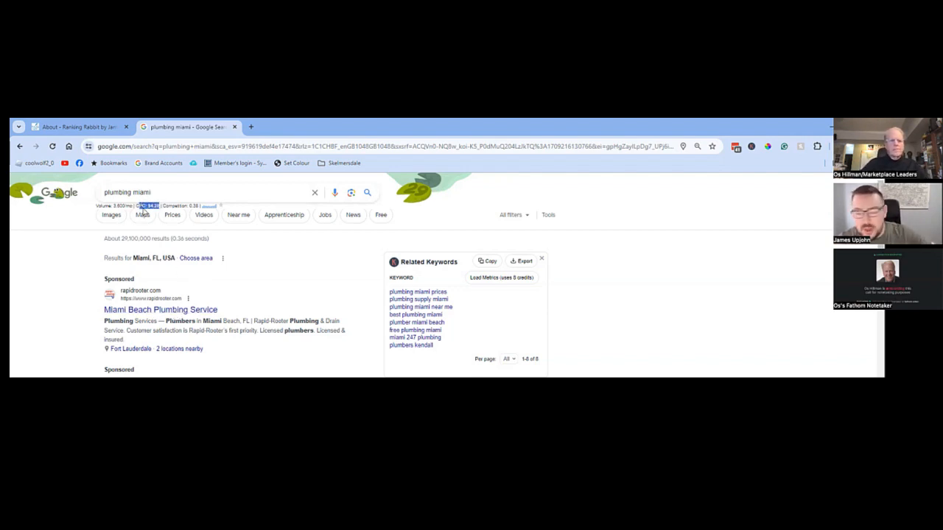
pyautogui.moveTo(351, 248)
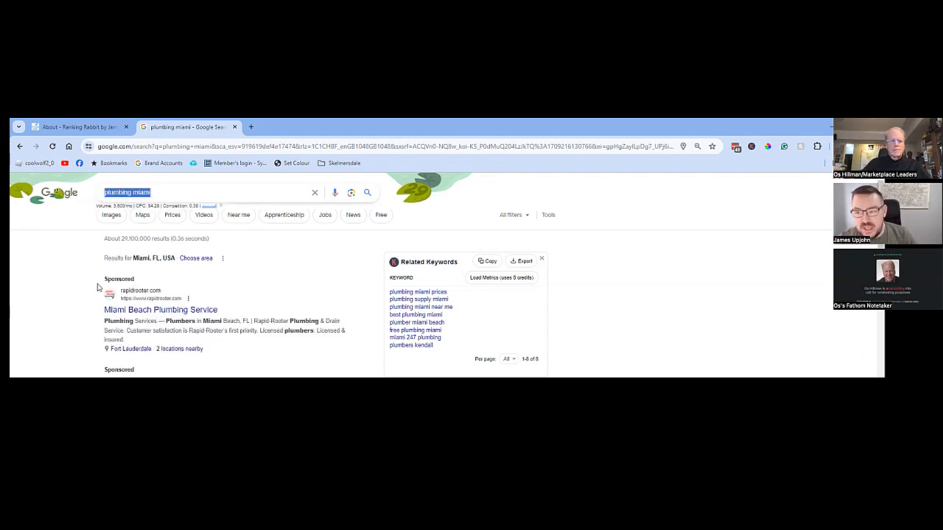
pyautogui.moveTo(142, 298)
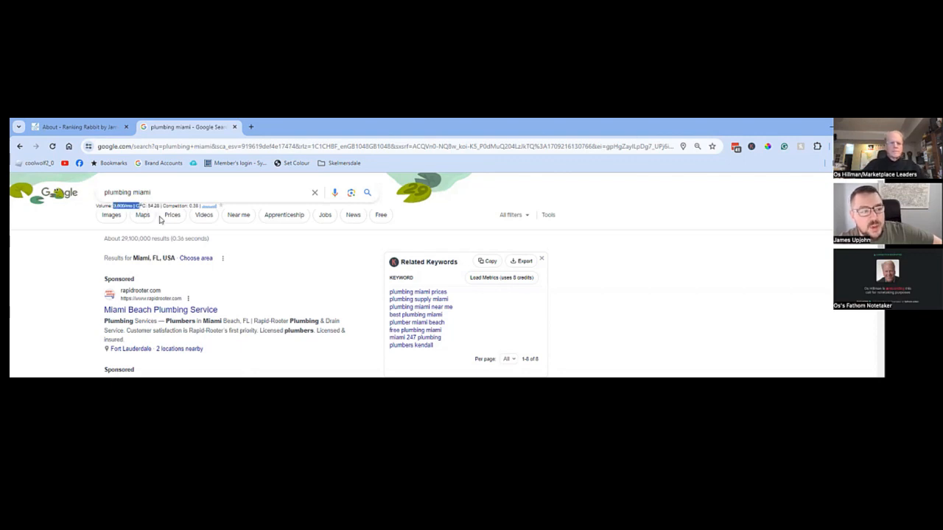
pyautogui.moveTo(150, 218)
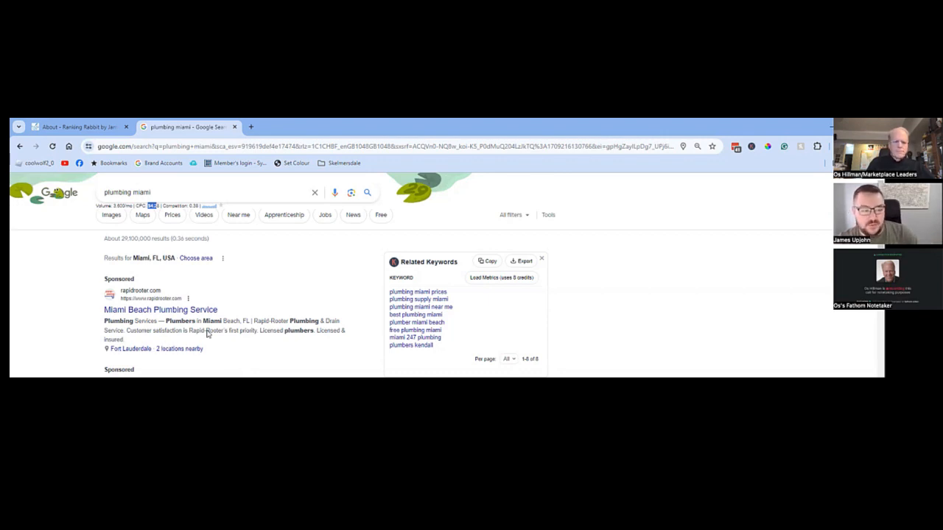
pyautogui.scroll(-3)
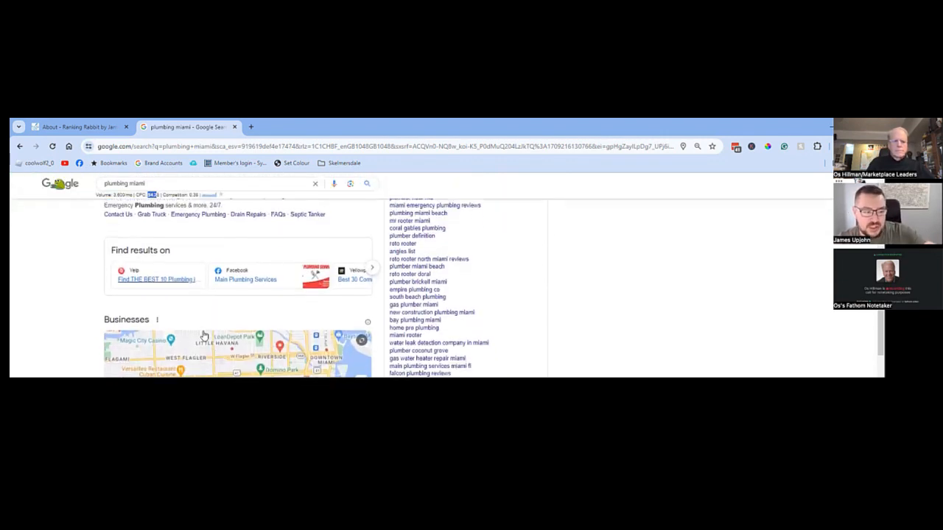
pyautogui.scroll(-3)
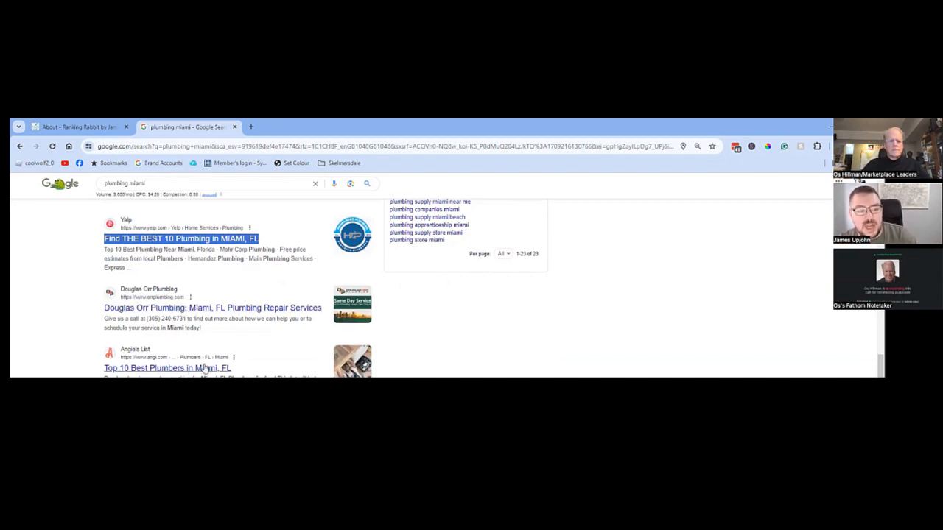
pyautogui.scroll(-3)
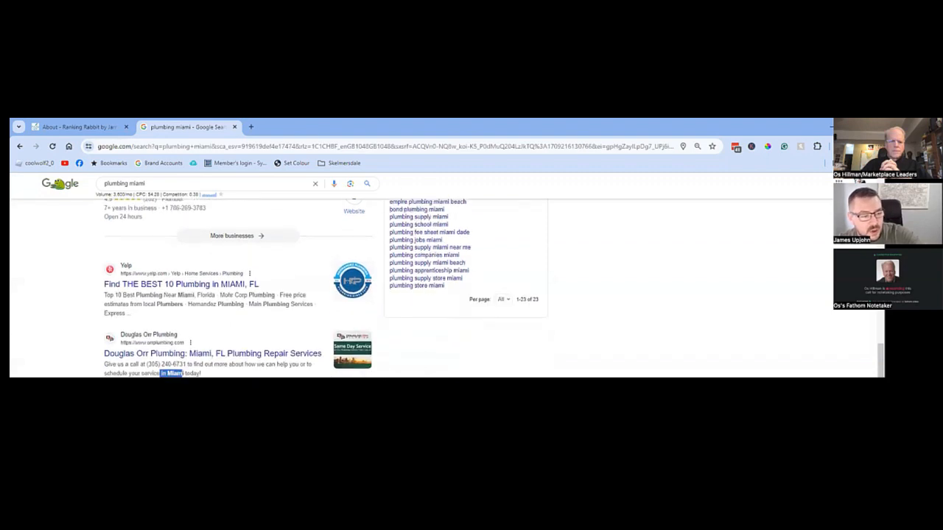
pyautogui.scroll(-3)
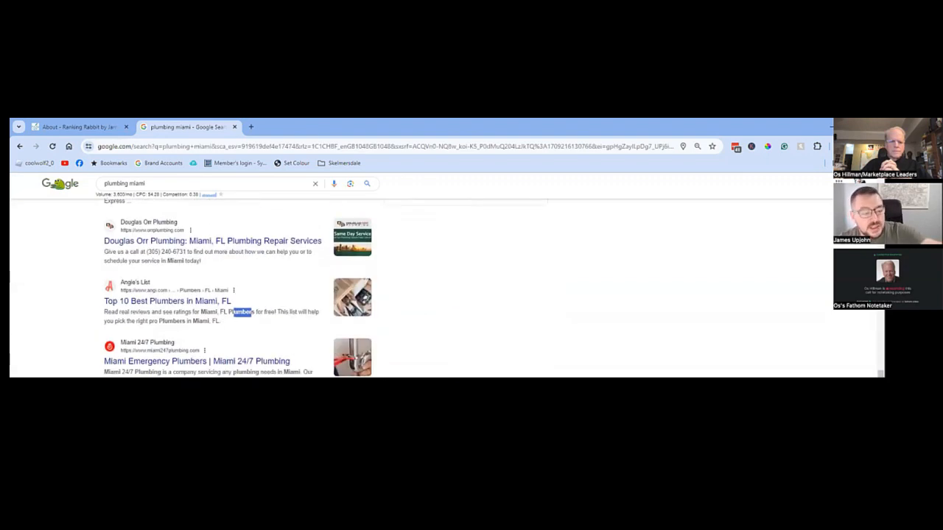
pyautogui.scroll(-3)
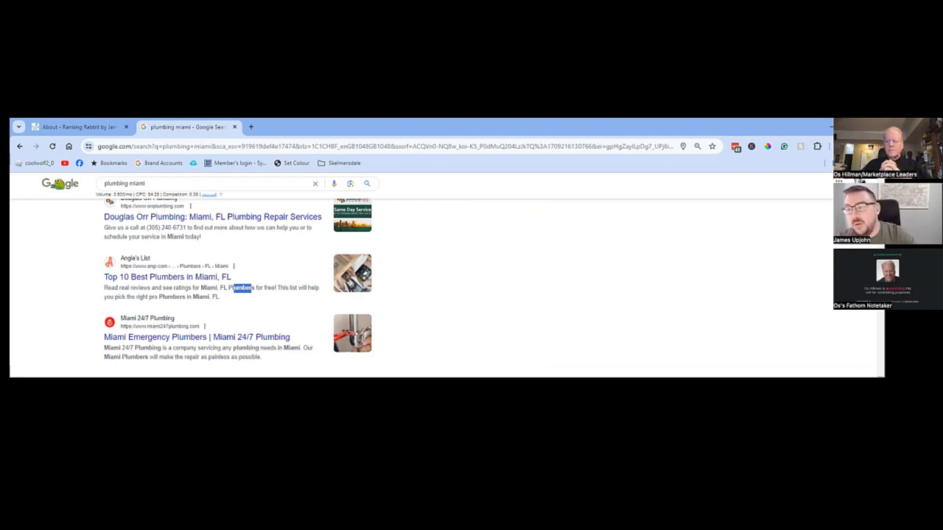
pyautogui.scroll(-3)
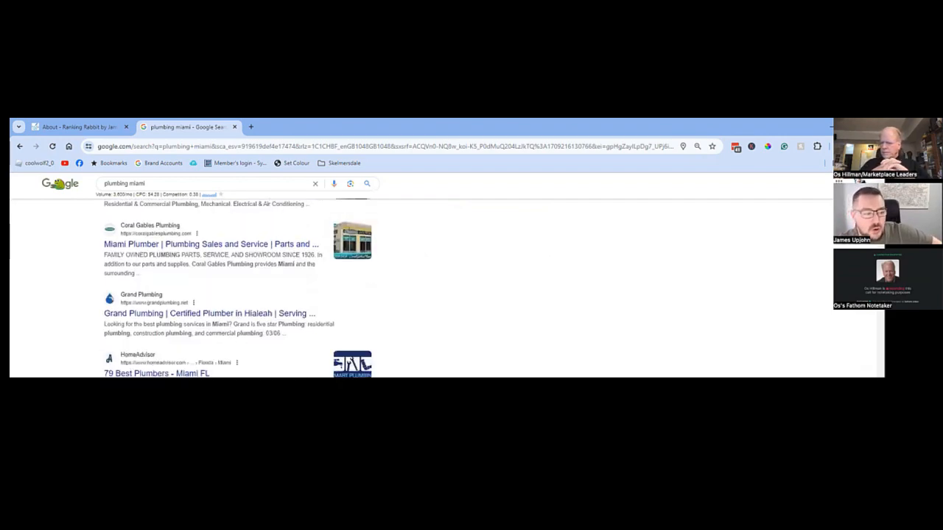
pyautogui.scroll(-3)
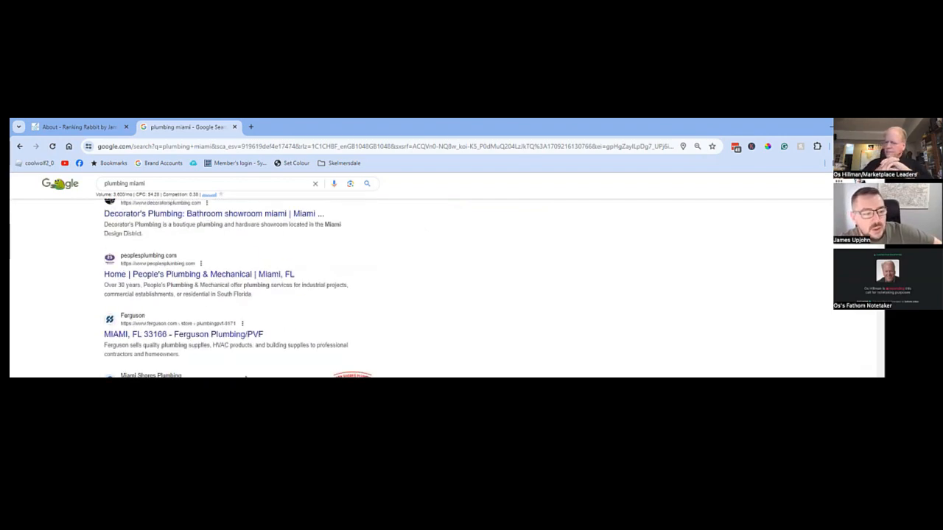
pyautogui.scroll(-3)
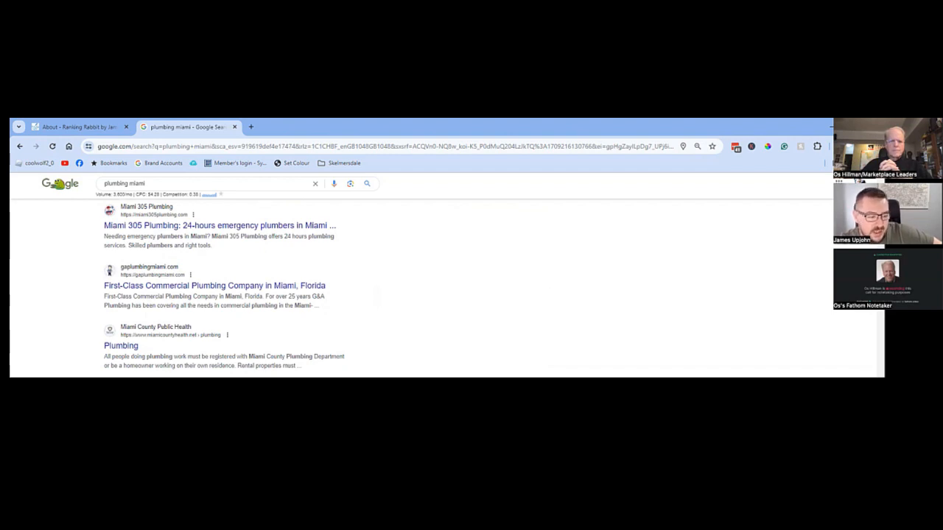
pyautogui.scroll(-3)
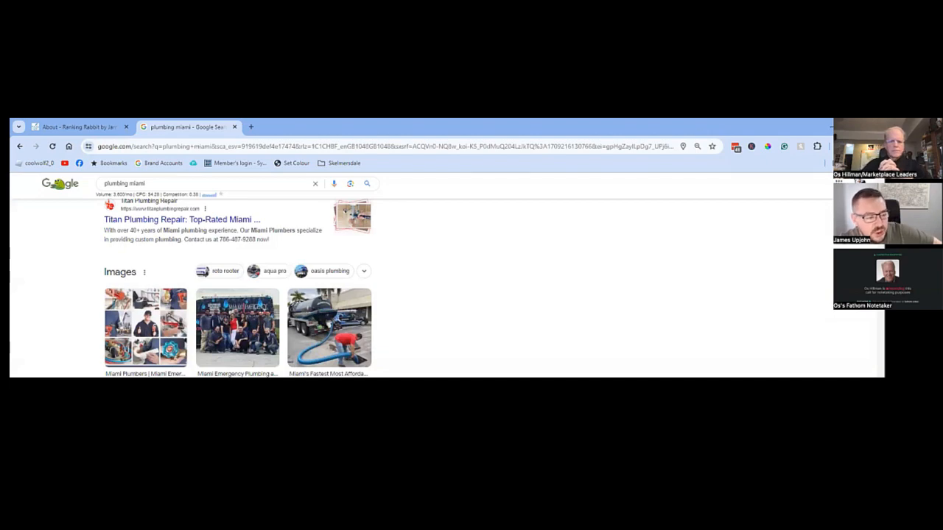
pyautogui.scroll(-3)
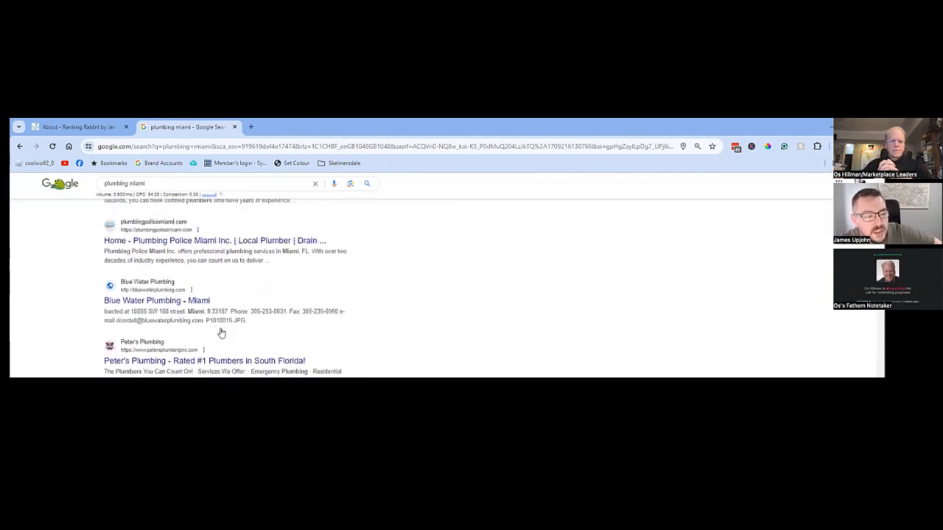
pyautogui.scroll(-3)
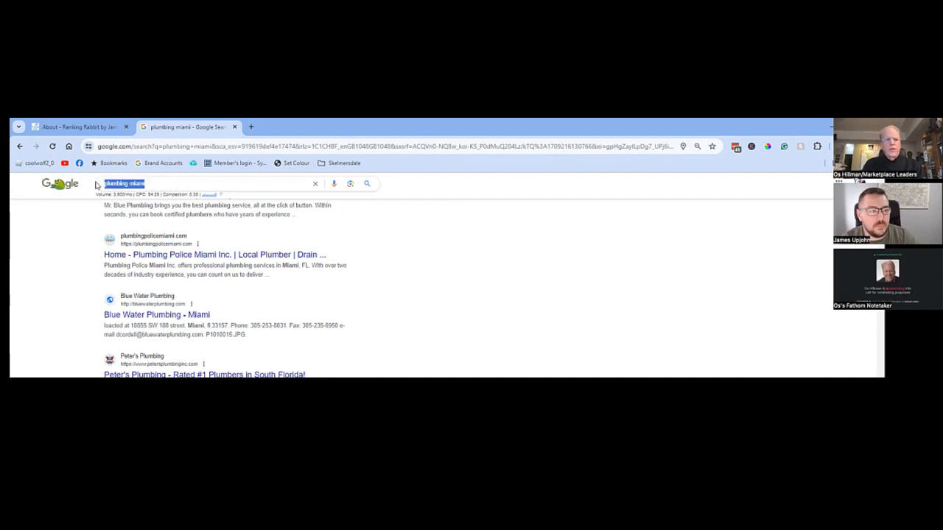
pyautogui.moveTo(354, 182)
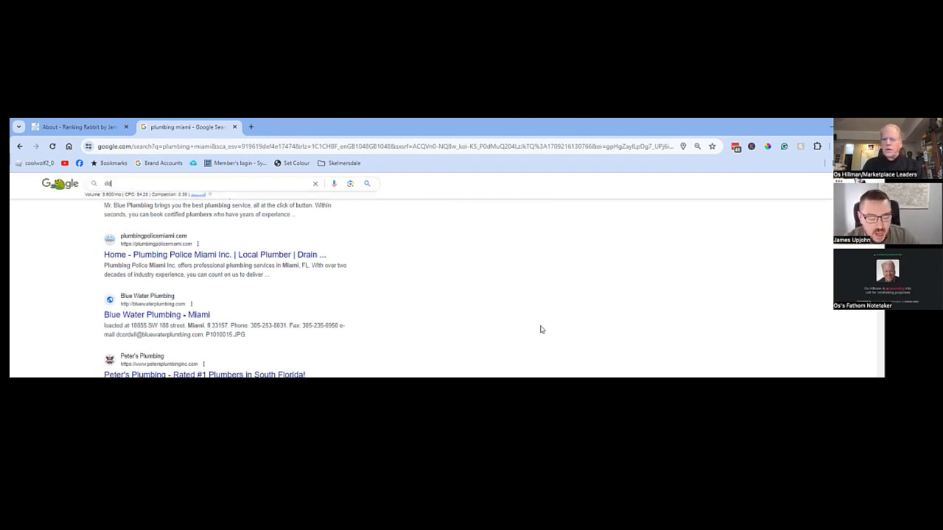
# Step: Search 'define adversity', highlight the definition, and reselect the query for replacing
pyautogui.write('define')
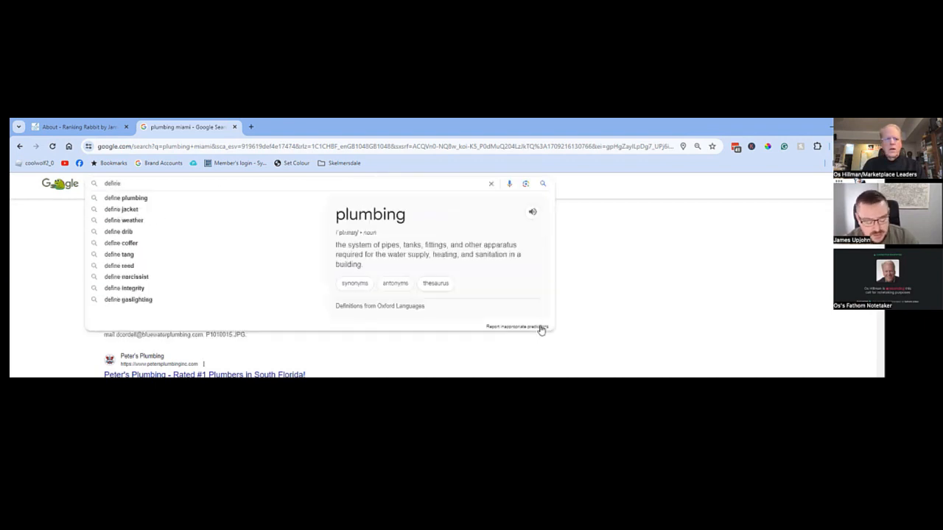
pyautogui.write('adversity')
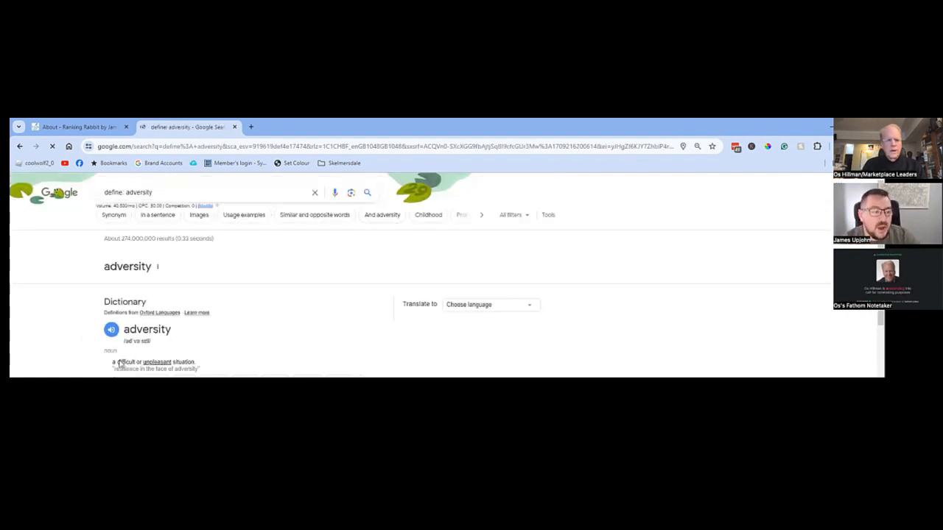
pyautogui.doubleClick(153, 362)
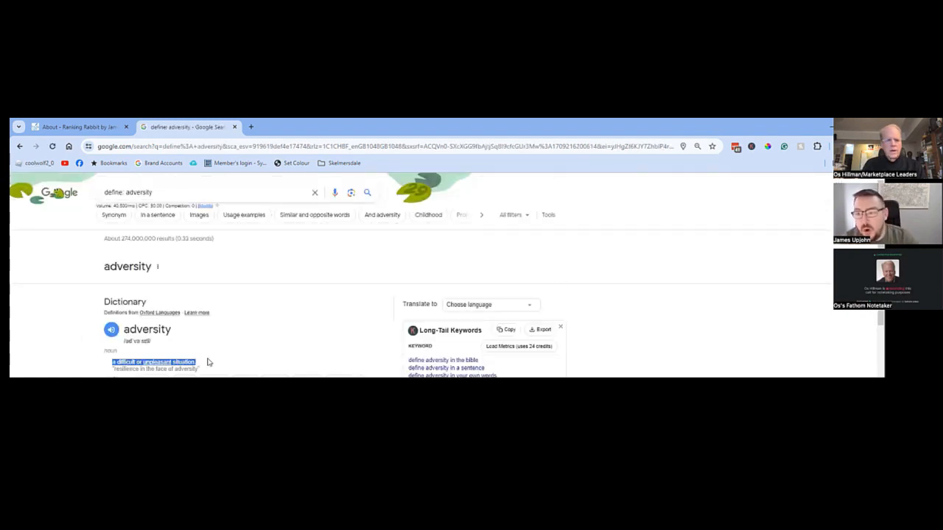
pyautogui.moveTo(258, 275)
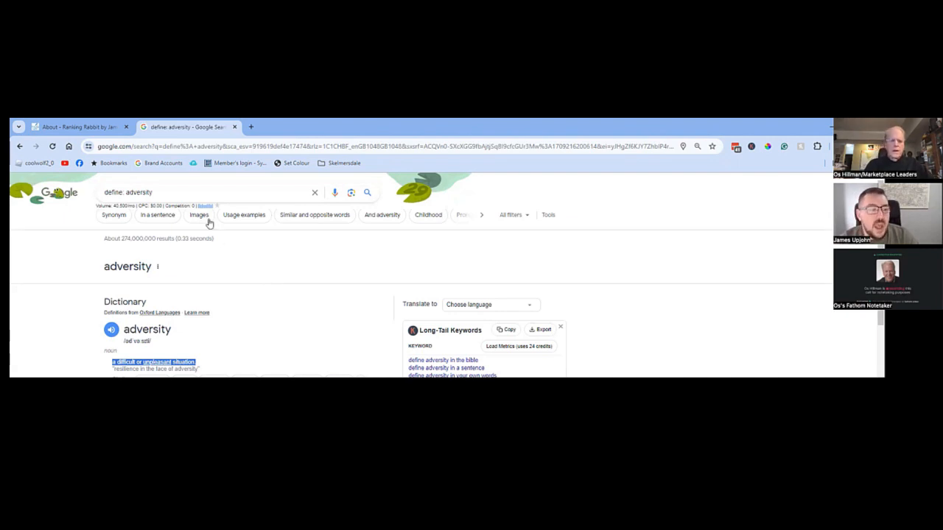
pyautogui.click(207, 191)
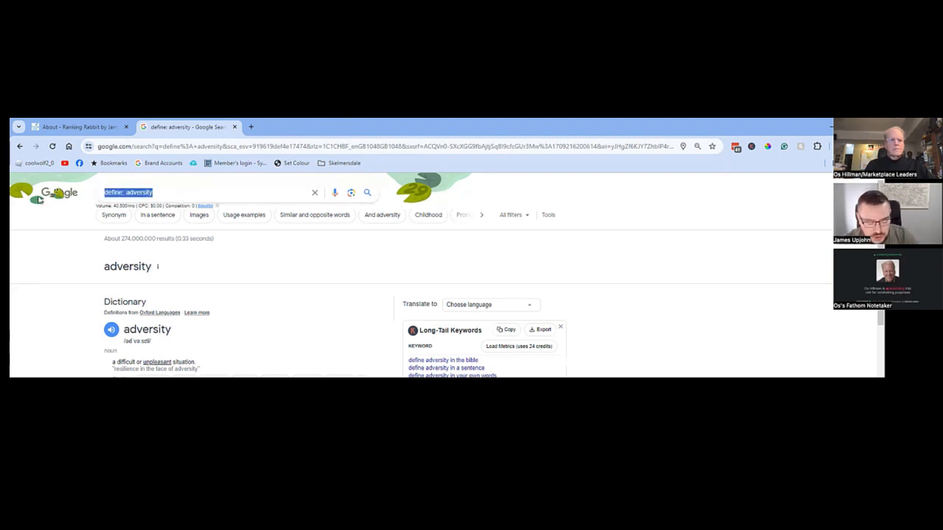
# Step: Search 'books on adversity' and select the whole query afterwards
pyautogui.write('books on a')
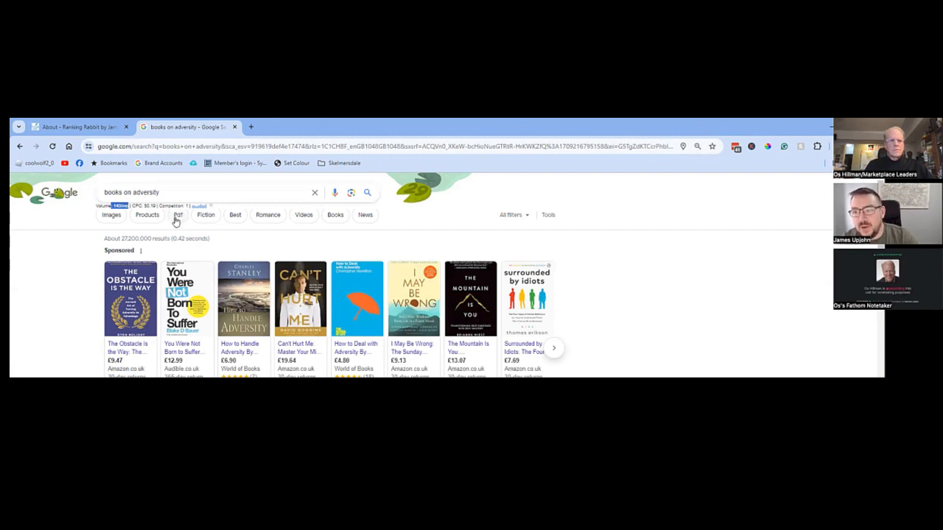
pyautogui.tripleClick(133, 192)
pyautogui.write('struggling with my faith')
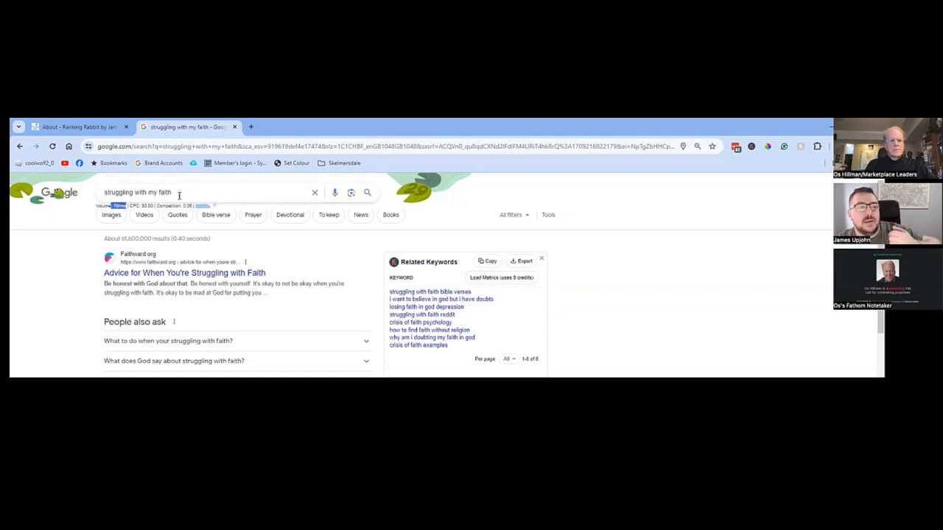
# Step: Select the 'struggling with my faith' query and start typing a new search
pyautogui.click(177, 192)
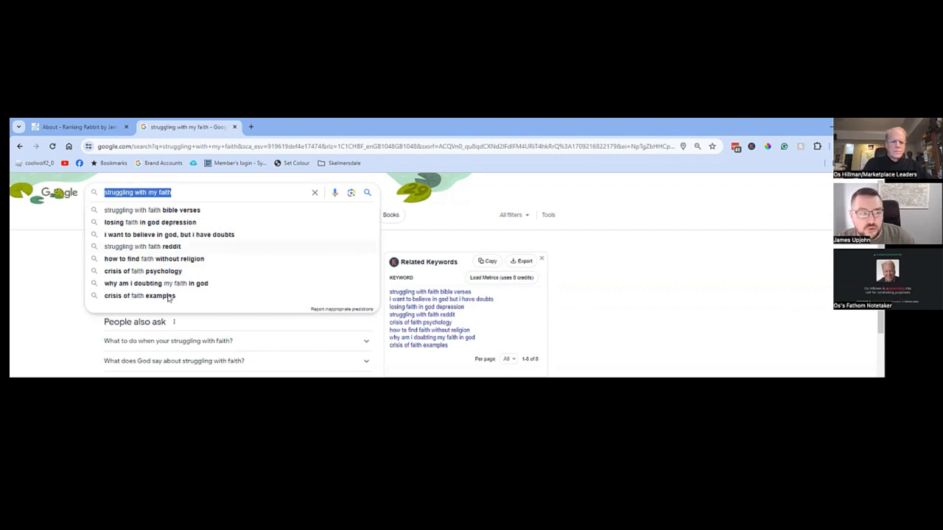
pyautogui.write('pl')
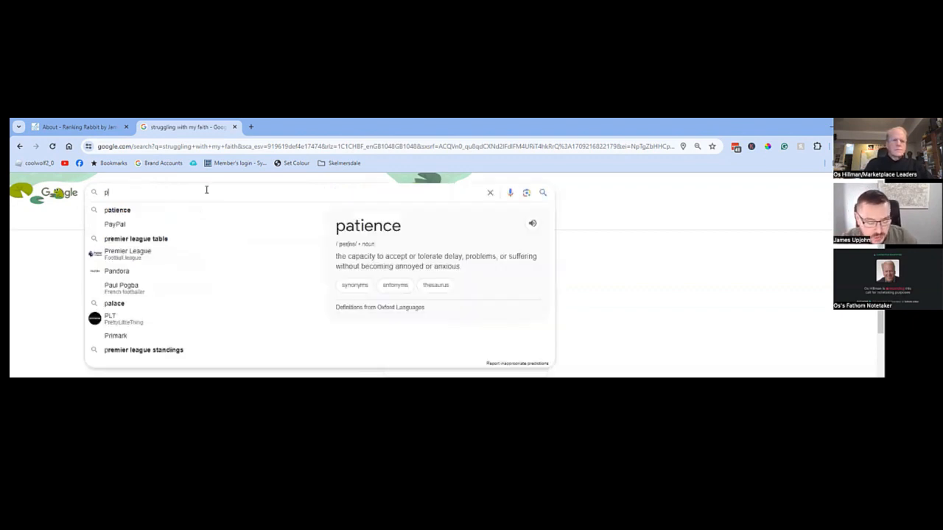
# Step: Search 'persecuted at work' and run the 'prayer for unfair treatment at work' suggestion
pyautogui.write('persecuted at work')
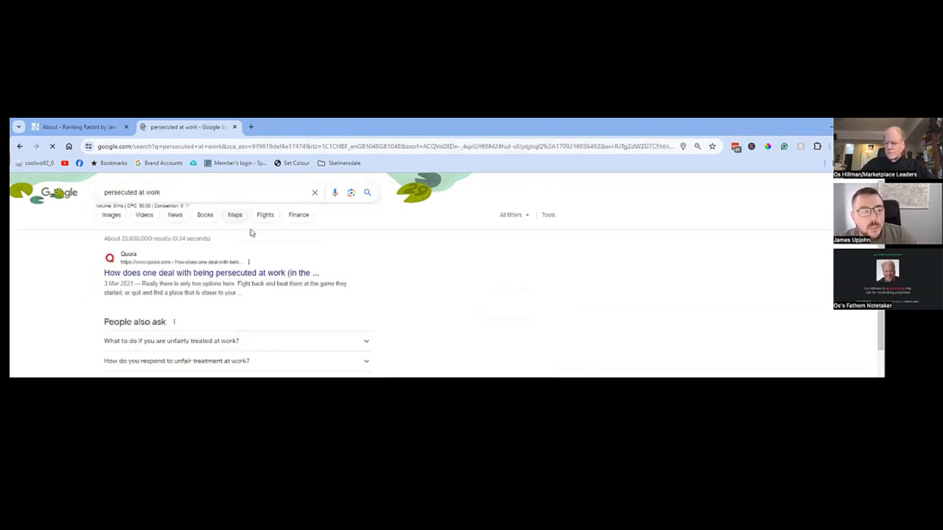
pyautogui.click(207, 191)
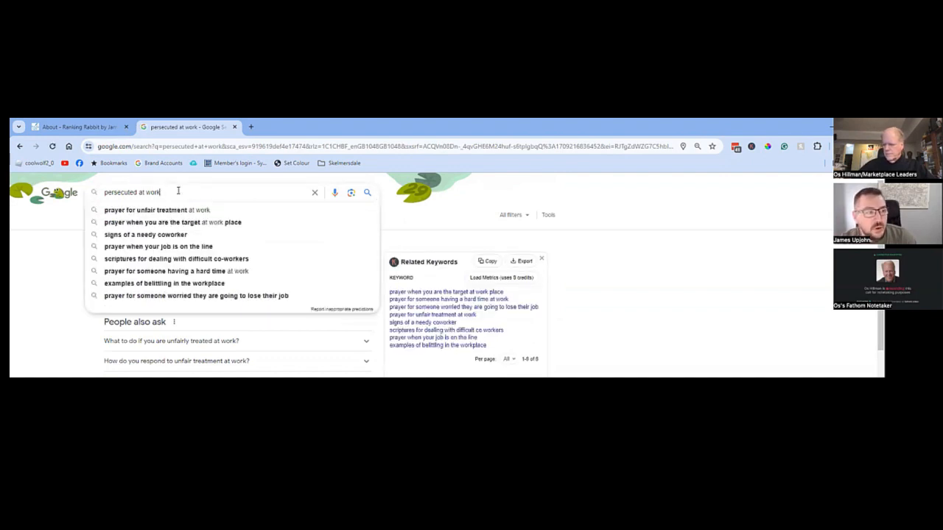
pyautogui.click(156, 209)
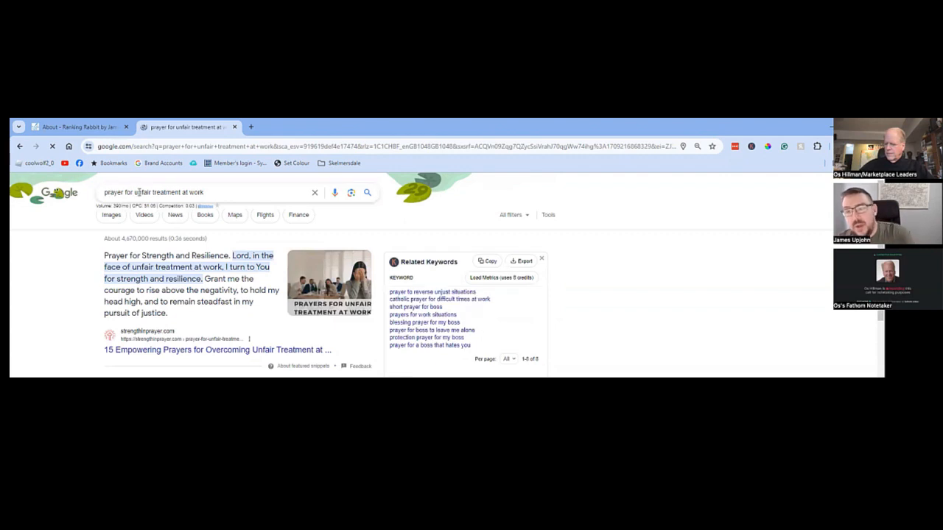
# Step: Reselect the 'prayer for unfair treatment at work' query to bring its suggestions back up
pyautogui.tripleClick(155, 192)
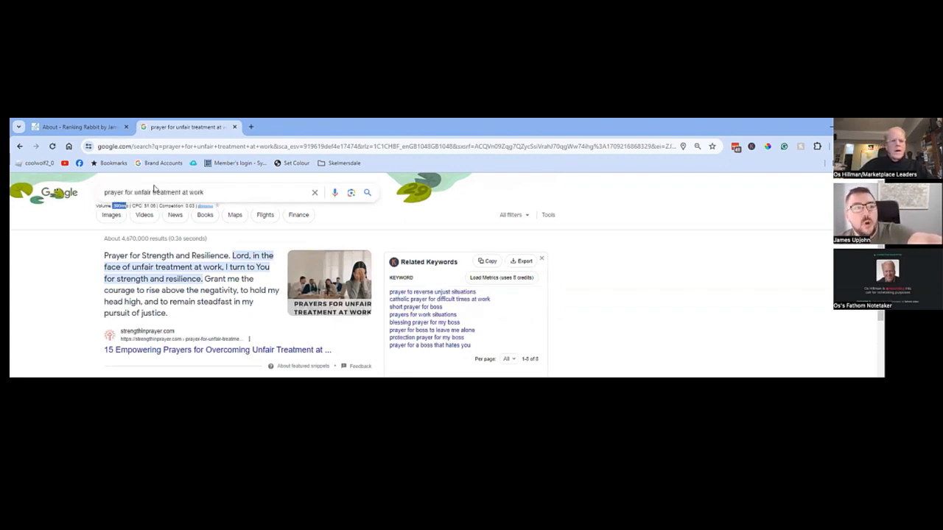
pyautogui.tripleClick(153, 192)
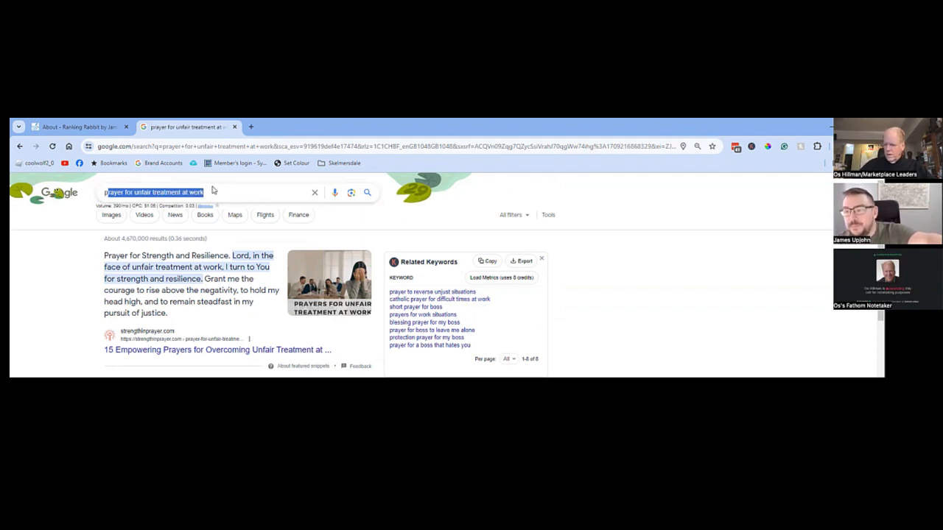
pyautogui.moveTo(209, 192)
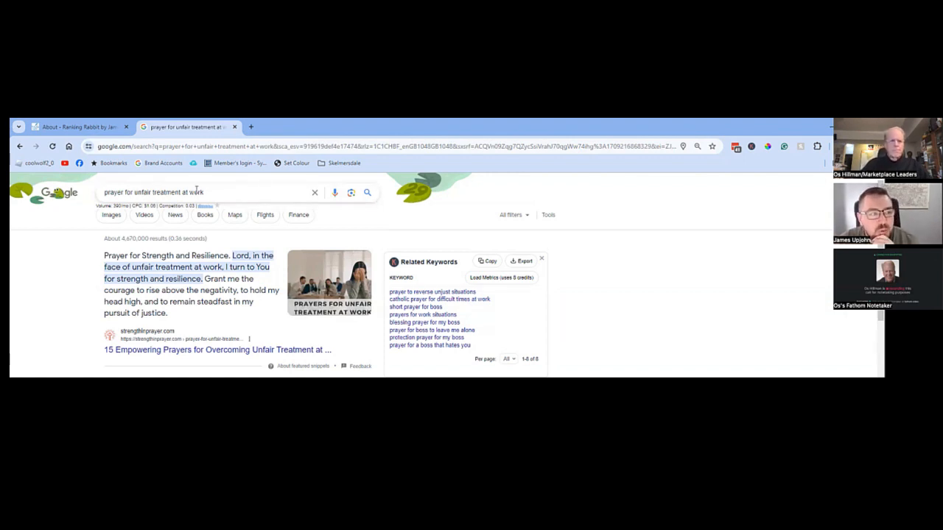
pyautogui.tripleClick(154, 191)
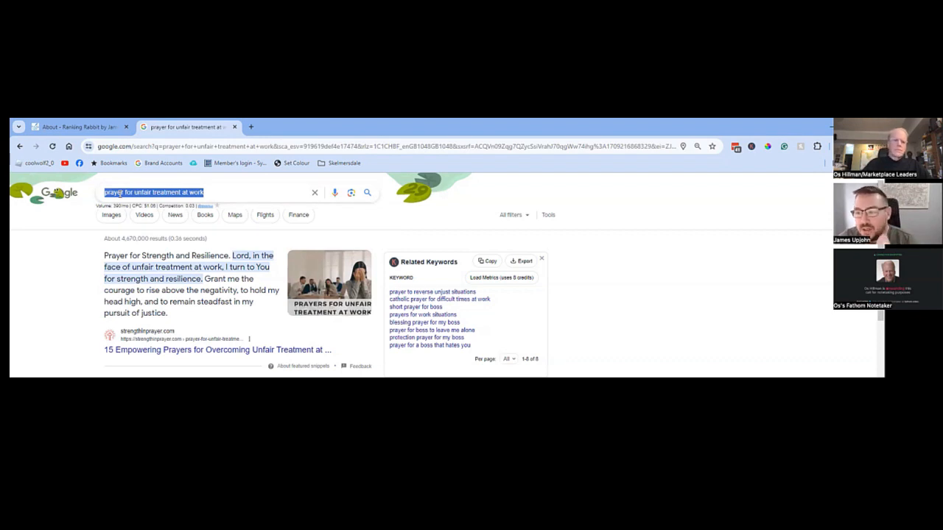
pyautogui.click(176, 191)
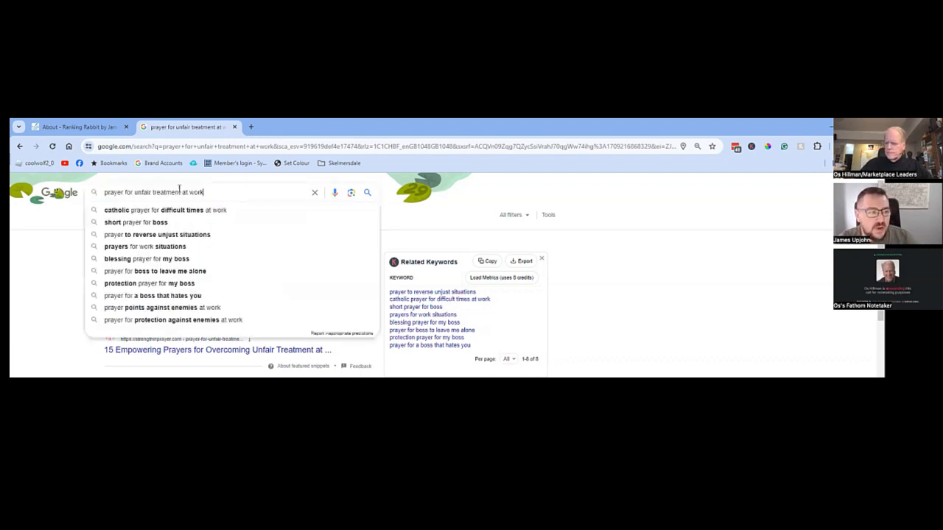
# Step: Search 'types of adversity', then 'fear of rejection'
pyautogui.write('tryp')
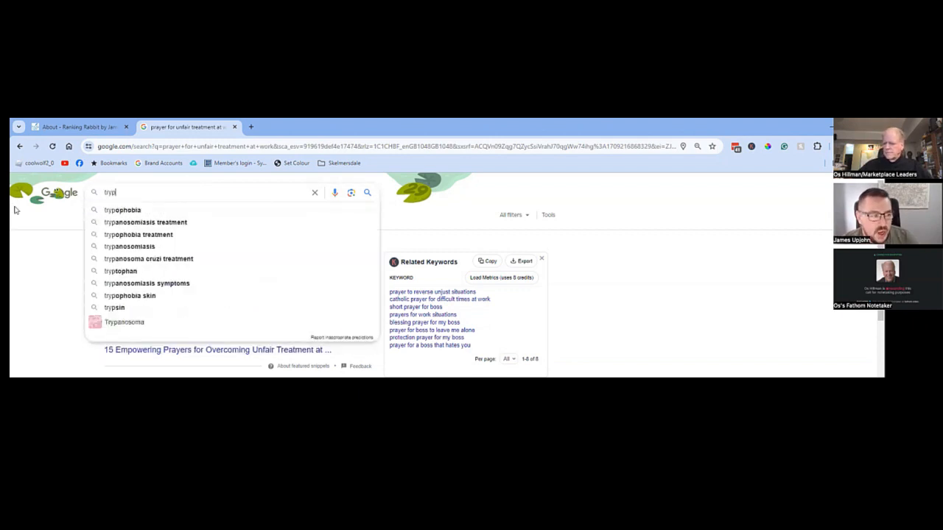
pyautogui.write('types of adversity')
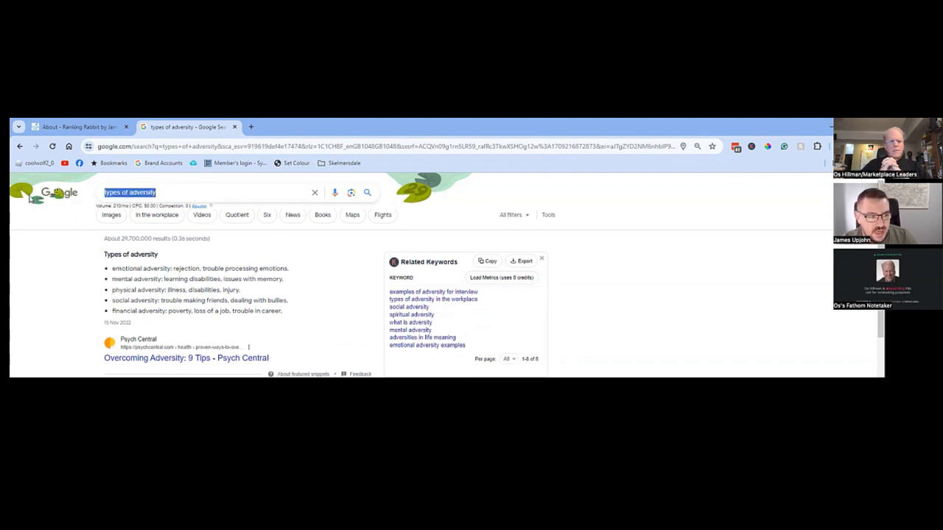
pyautogui.write('fear of rejection')
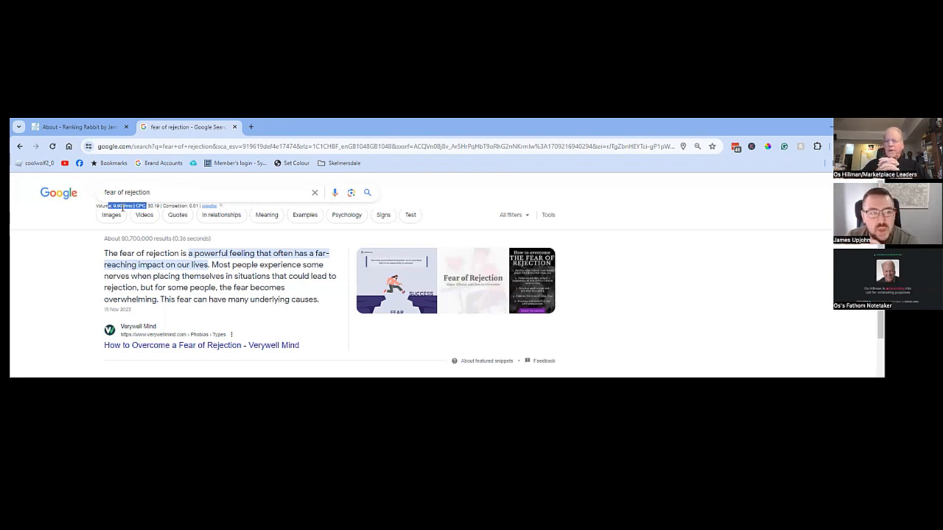
# Step: Switch over to the ChatGPT tab
pyautogui.click(250, 126)
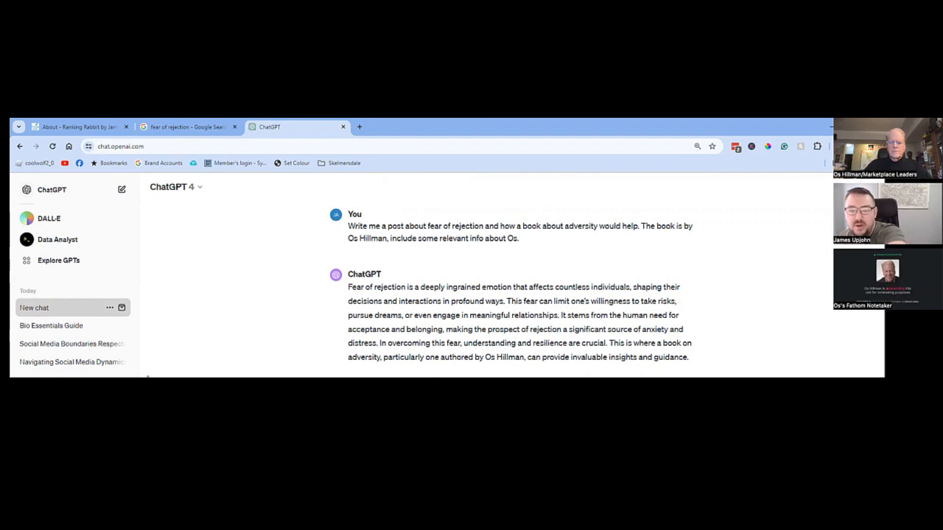
pyautogui.scroll(-3)
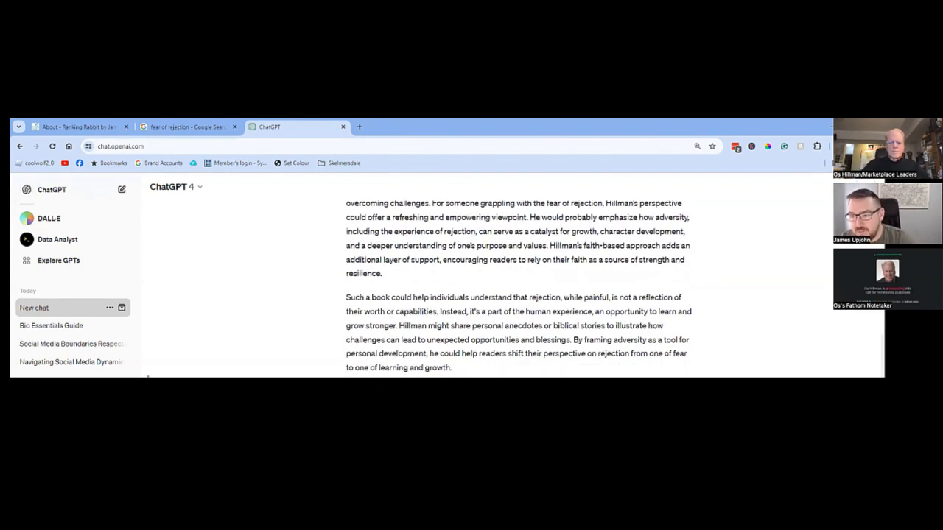
pyautogui.scroll(-3)
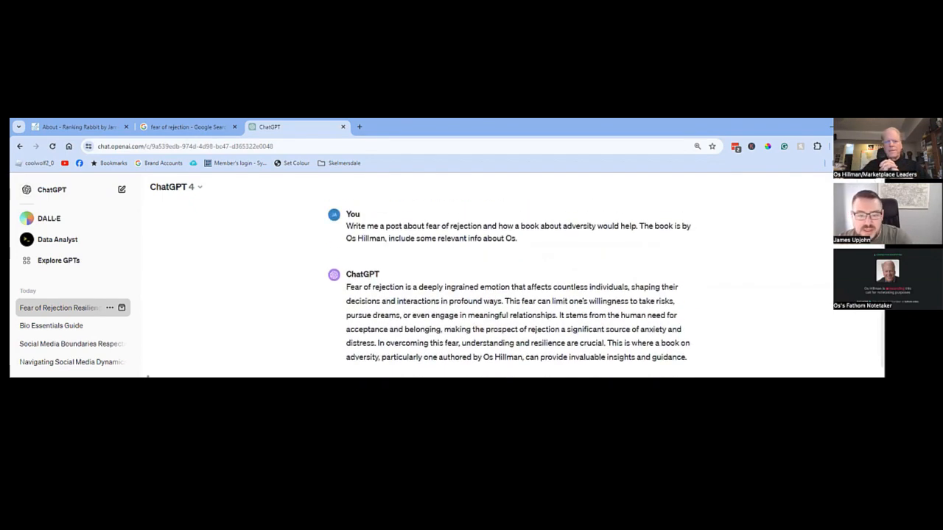
# Step: Select the text of ChatGPT's drafted fear-of-rejection post
pyautogui.moveTo(344, 286); pyautogui.dragTo(586, 358)
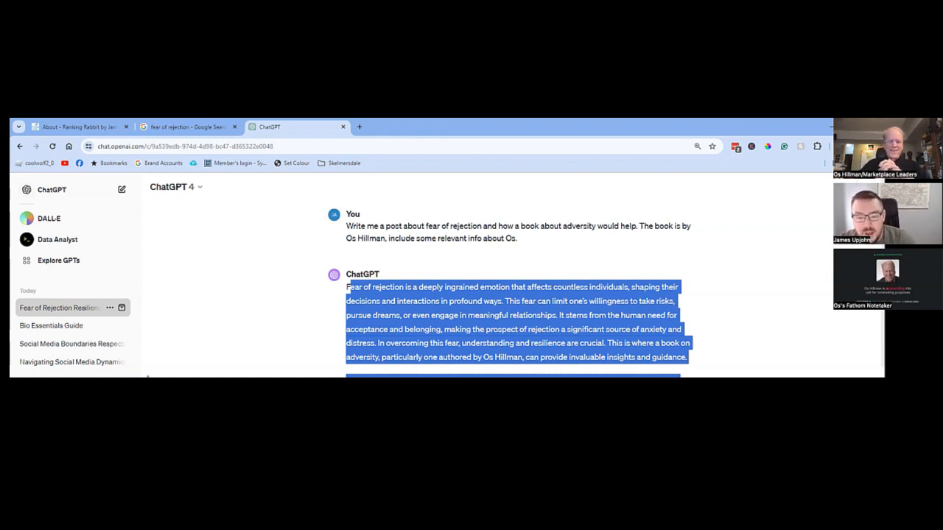
pyautogui.click(578, 363)
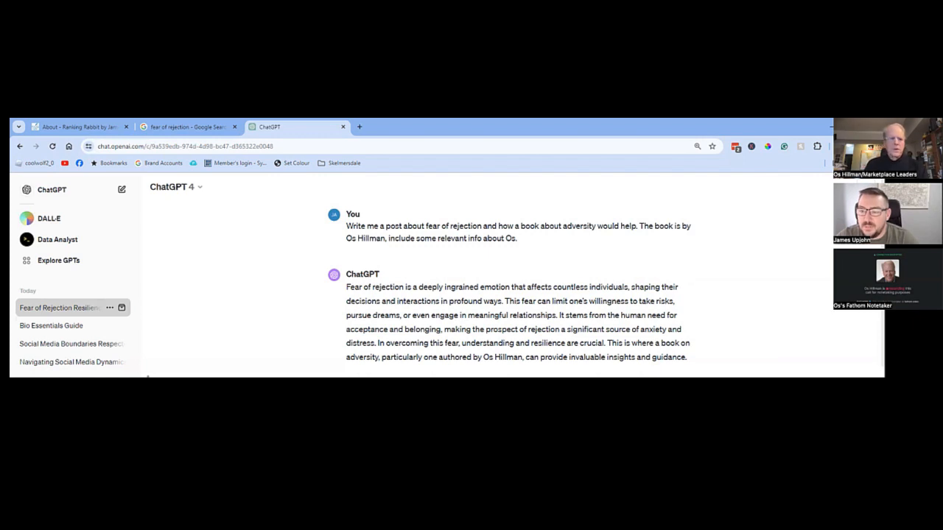
pyautogui.moveTo(714, 327)
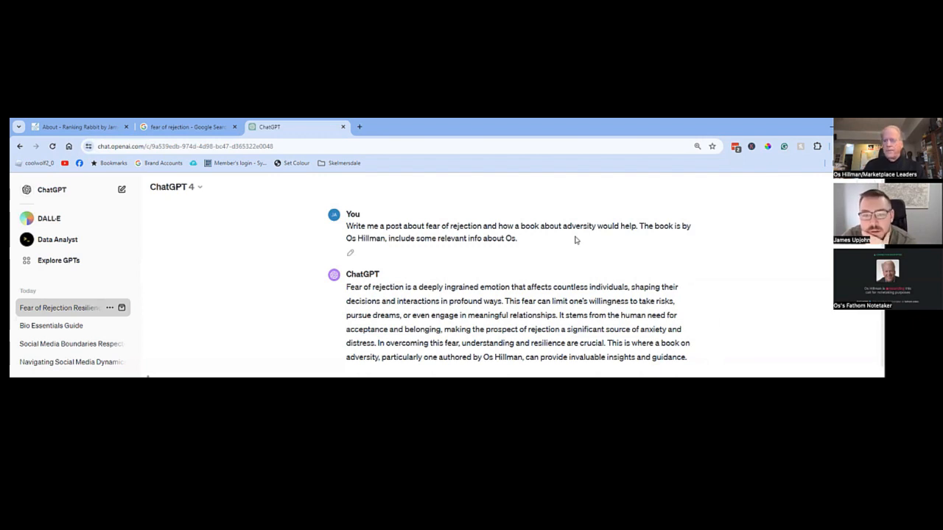
pyautogui.moveTo(557, 259)
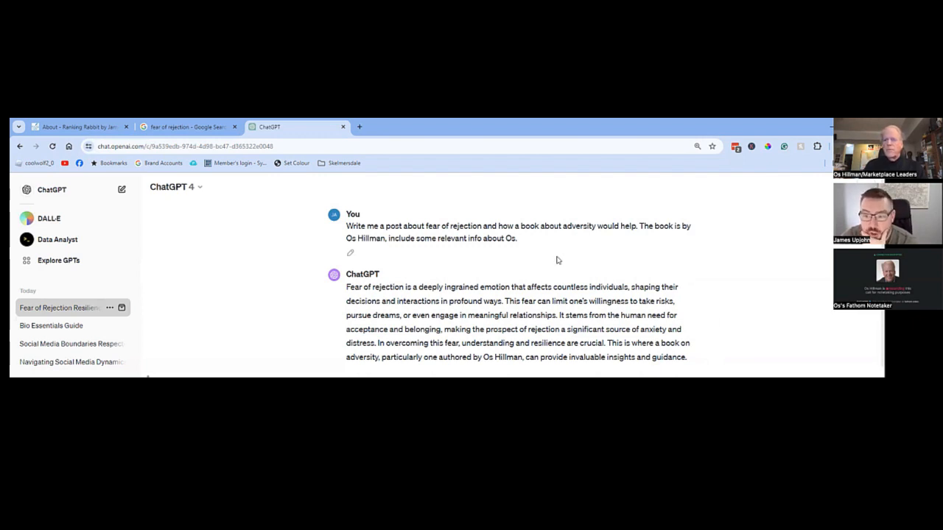
pyautogui.moveTo(534, 283)
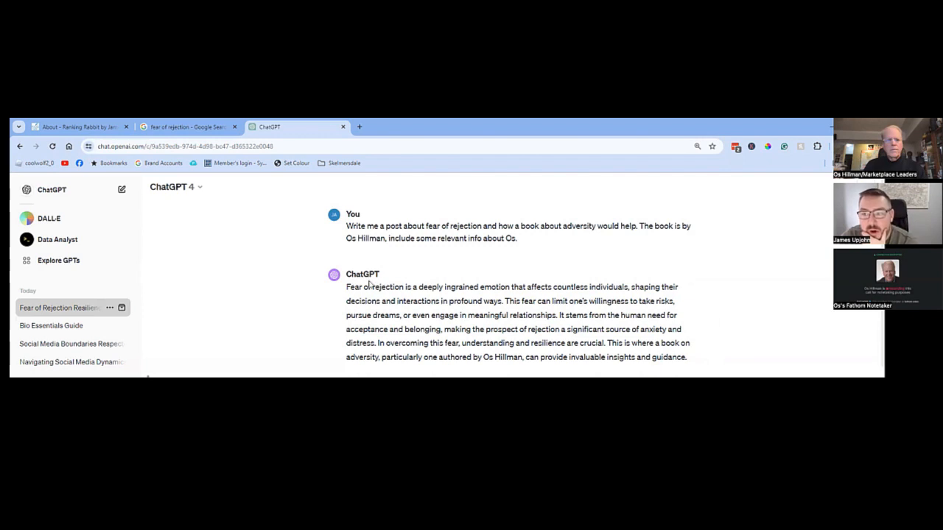
pyautogui.moveTo(445, 298)
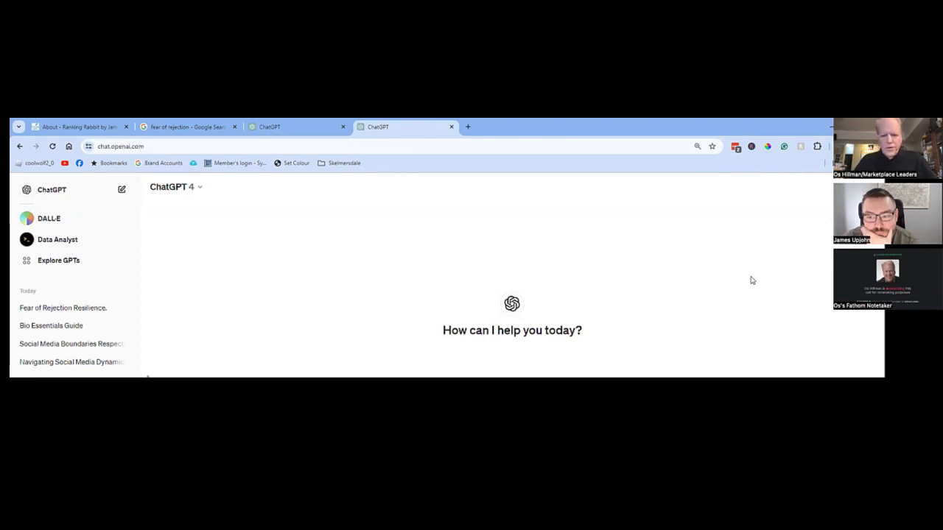
pyautogui.moveTo(684, 320)
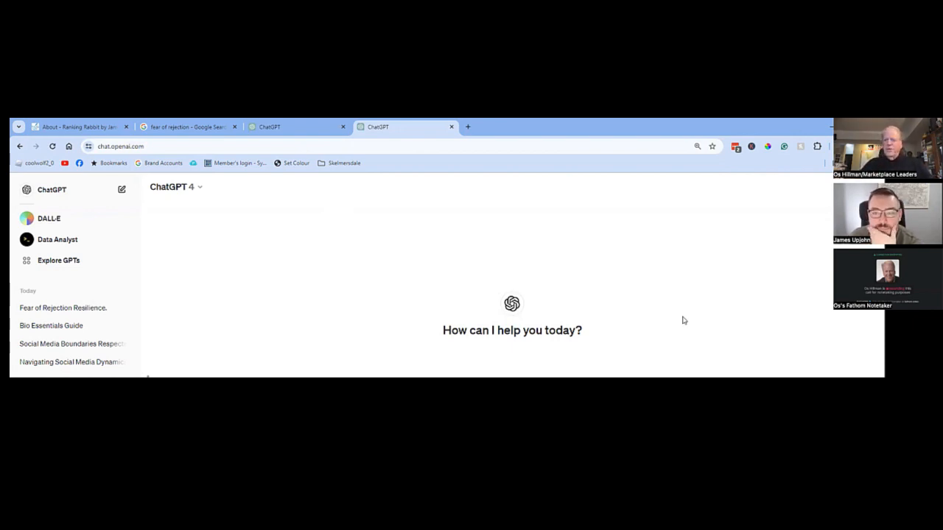
pyautogui.moveTo(618, 289)
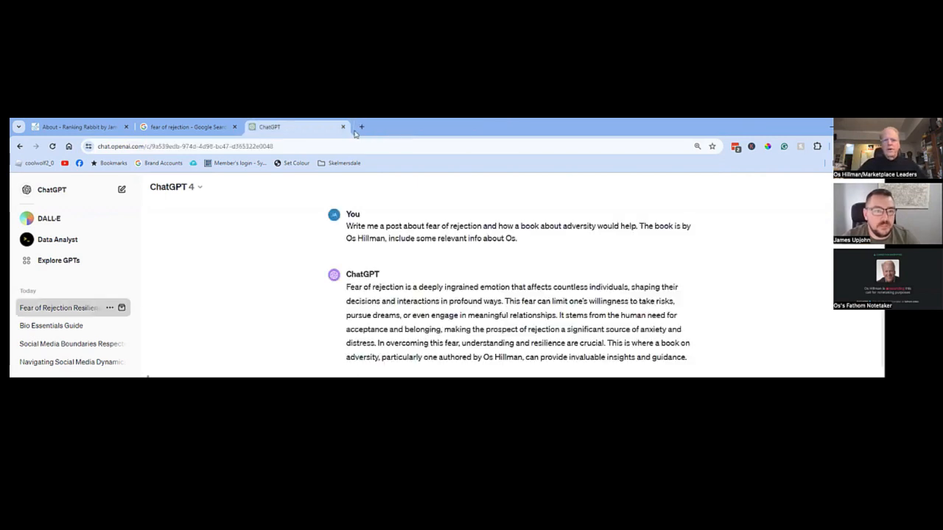
# Step: Search 'label makers' in a new tab and review the ads and Related Keywords volume data
pyautogui.click(361, 127)
pyautogui.write('google.co.uk')
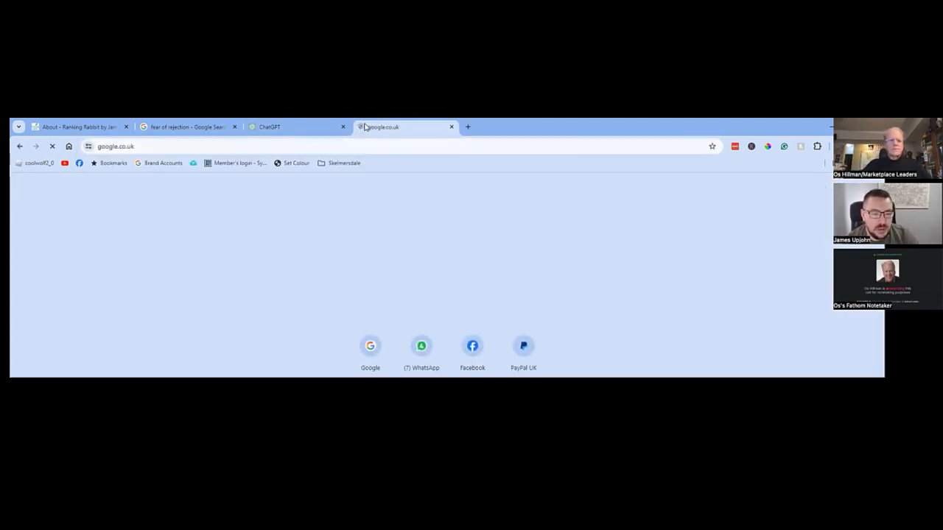
pyautogui.write('label makers')
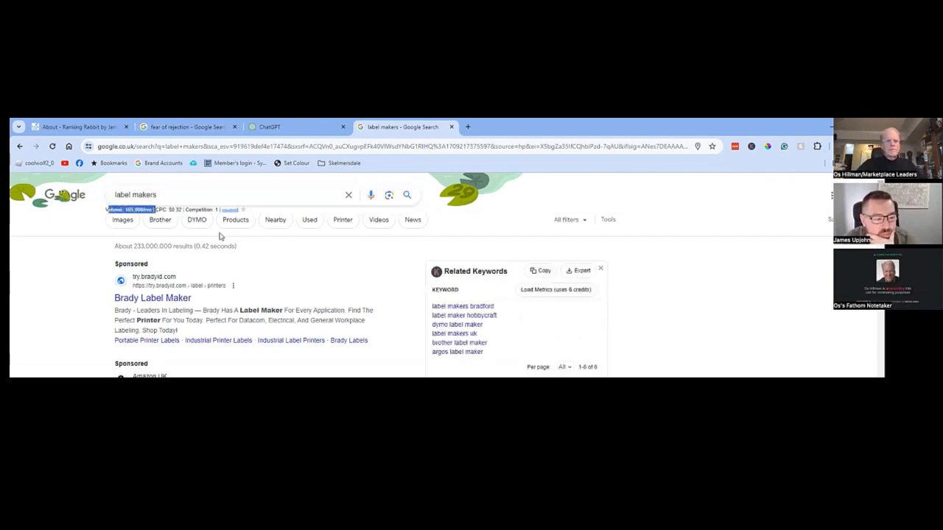
pyautogui.scroll(-3)
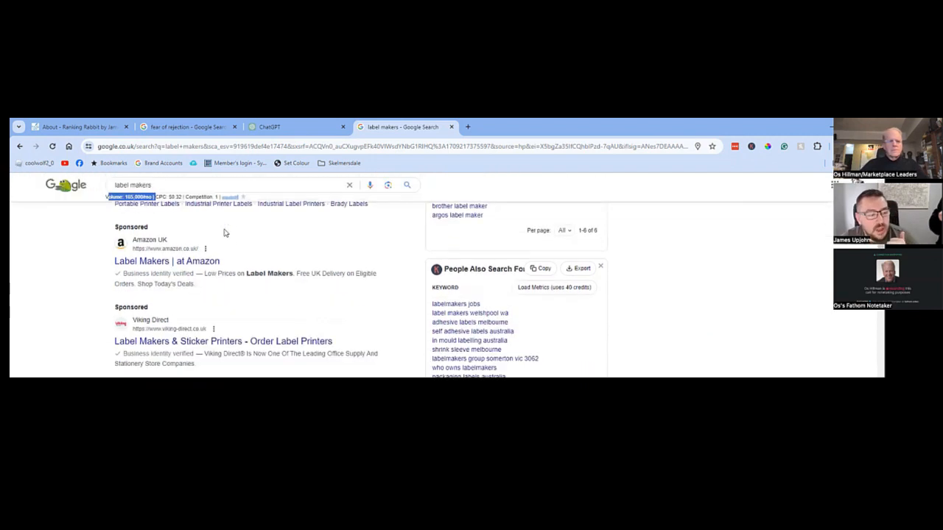
pyautogui.scroll(-3)
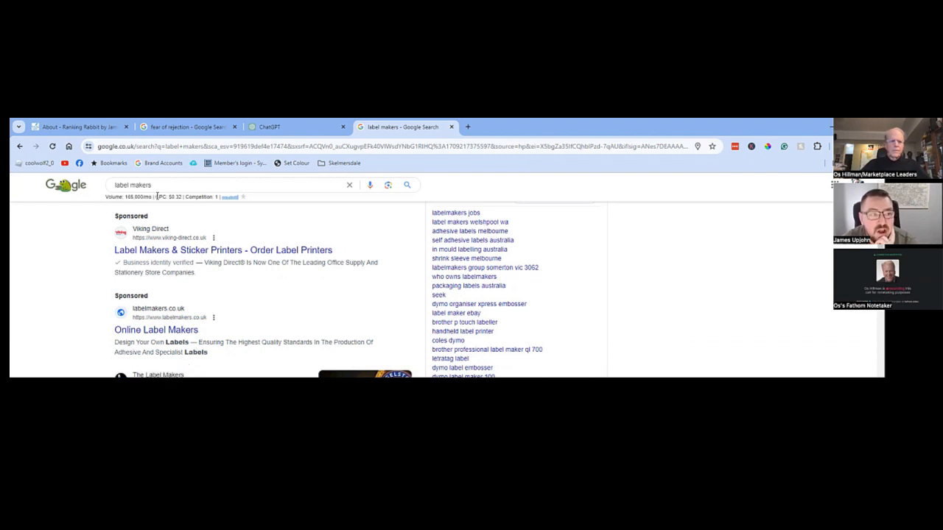
pyautogui.doubleClick(138, 198)
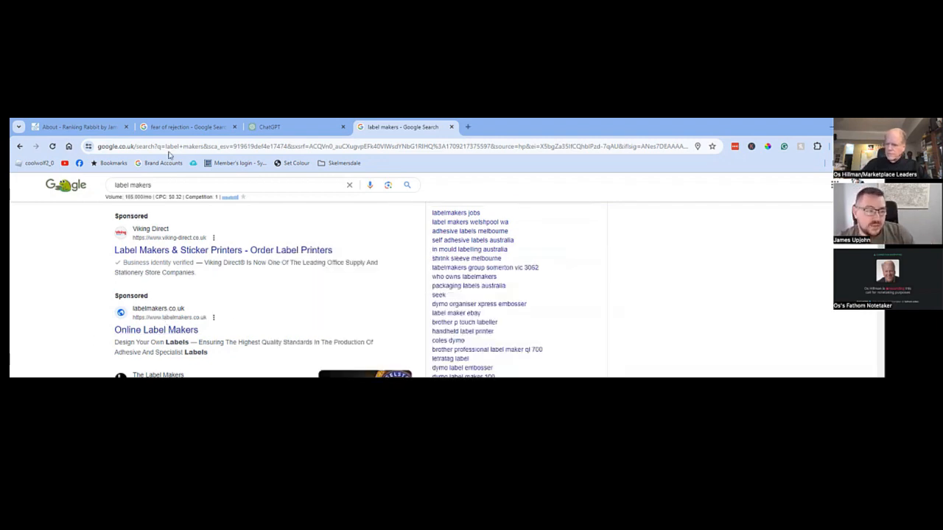
pyautogui.click(214, 186)
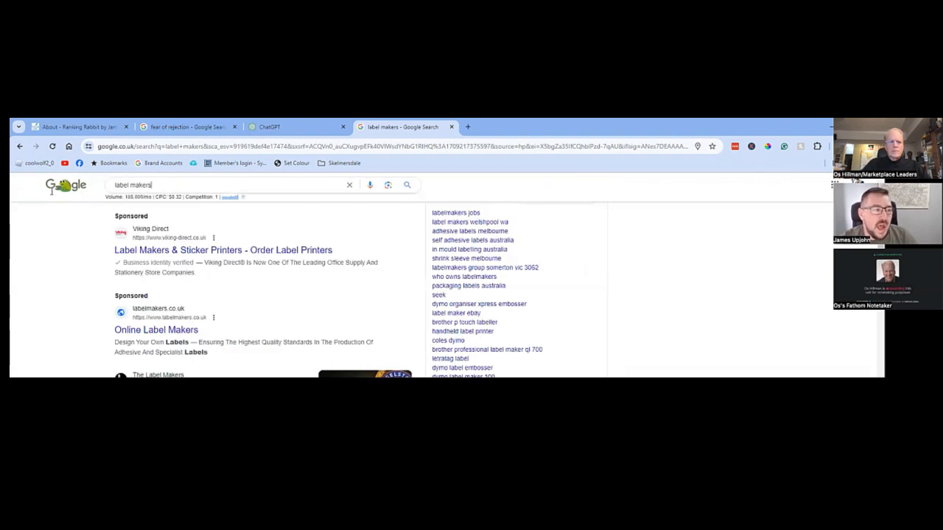
# Step: Search 'skin tag removal vegan' and review the clinic ads, places map and People Also Ask
pyautogui.write('skin tag removal')
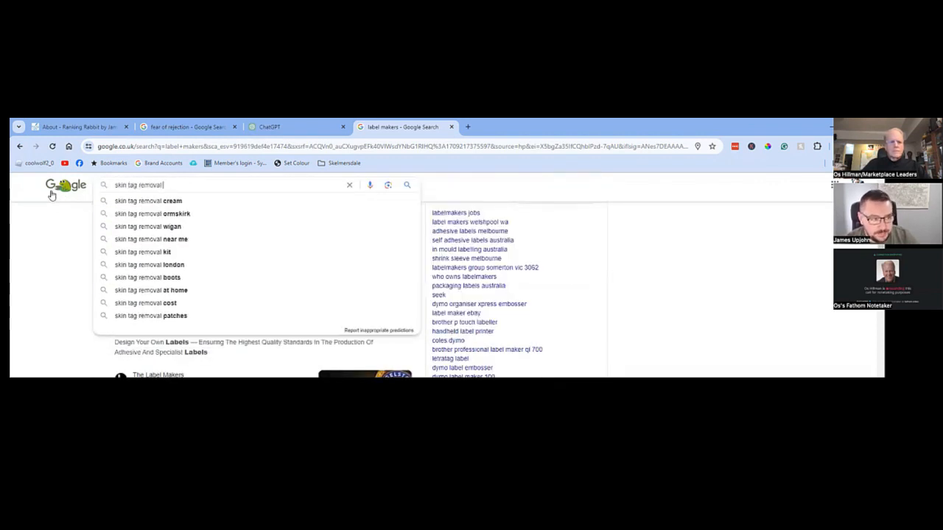
pyautogui.click(147, 227)
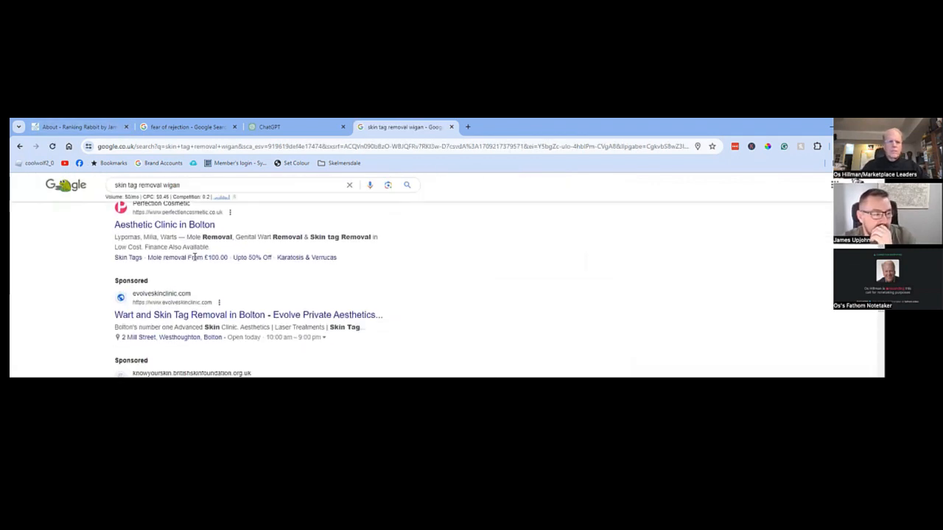
pyautogui.scroll(-3)
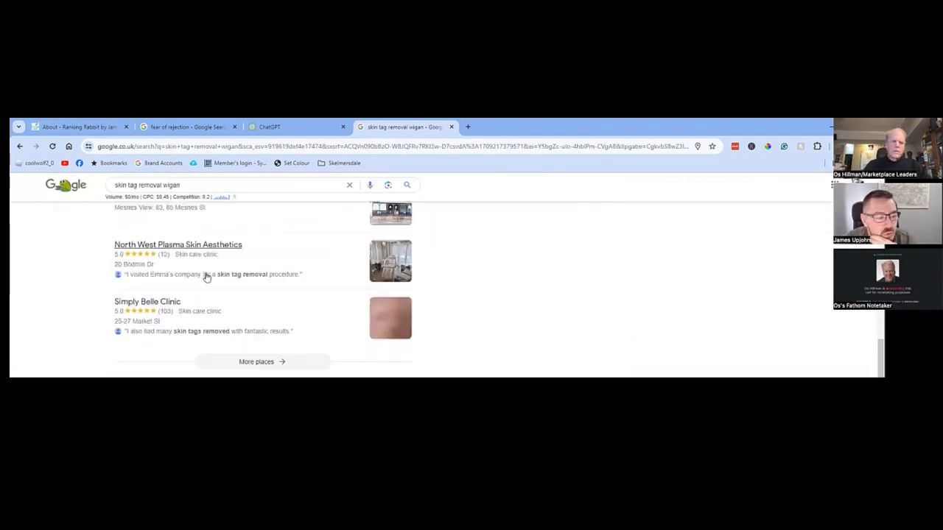
pyautogui.scroll(-3)
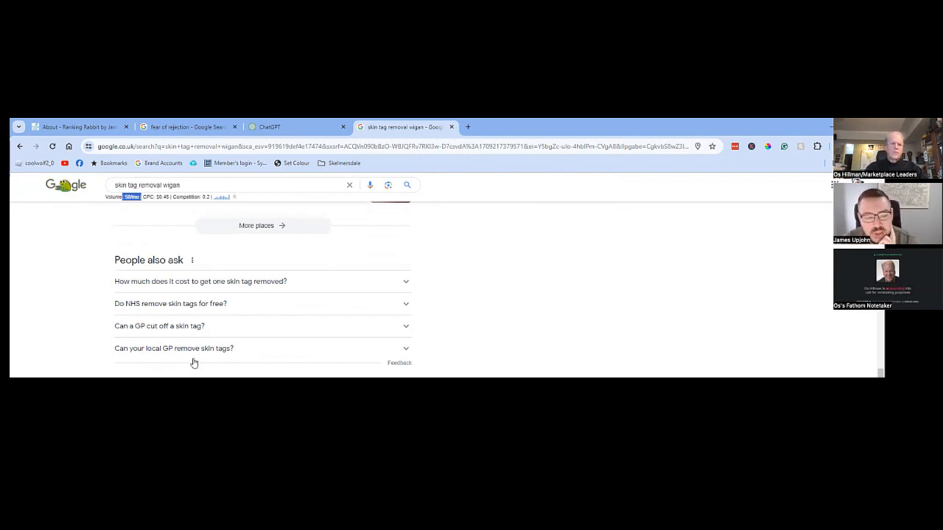
pyautogui.scroll(-3)
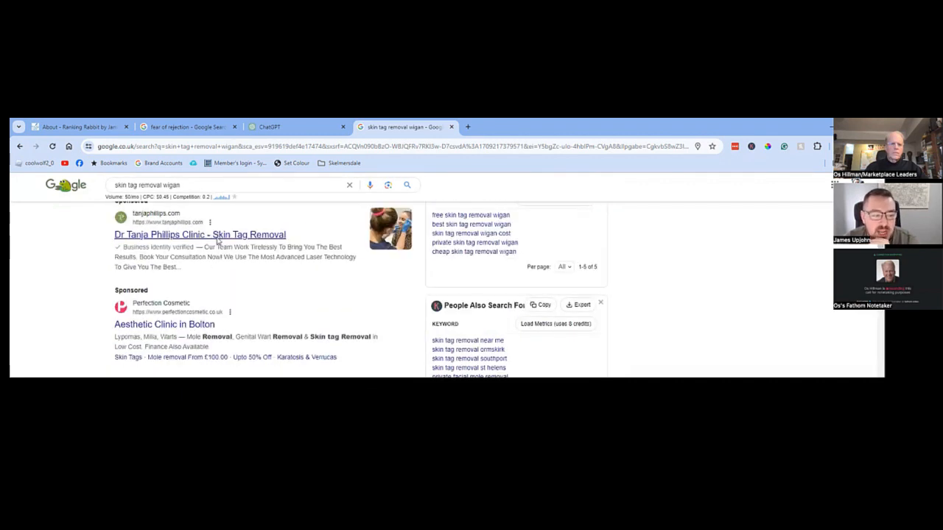
pyautogui.click(183, 184)
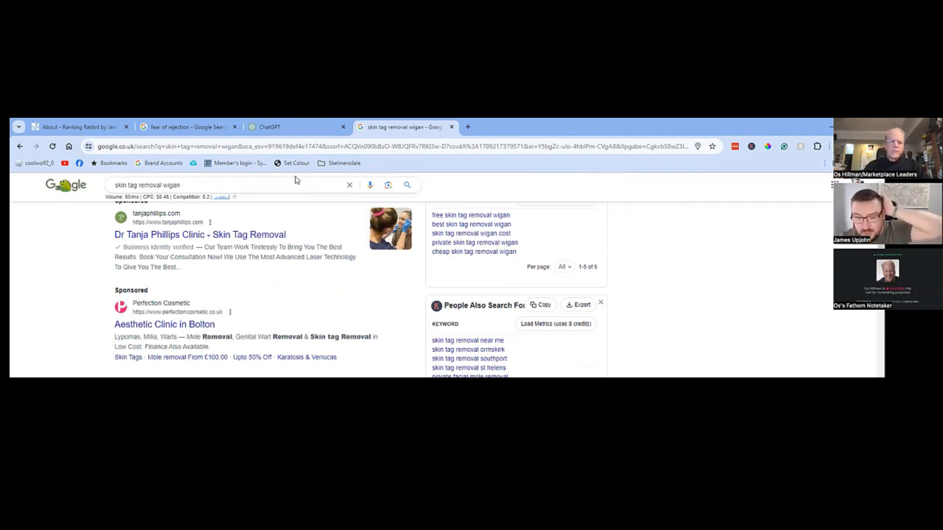
pyautogui.scroll(-3)
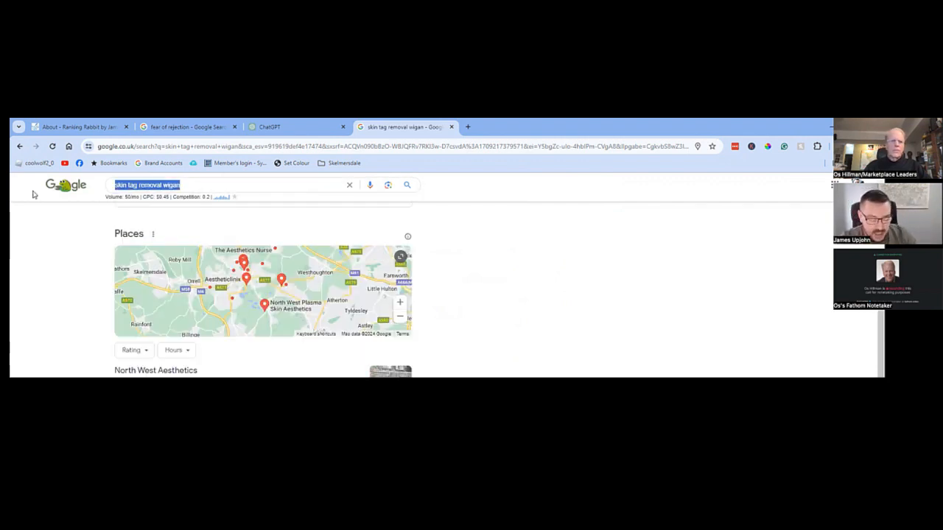
pyautogui.write('assisted living')
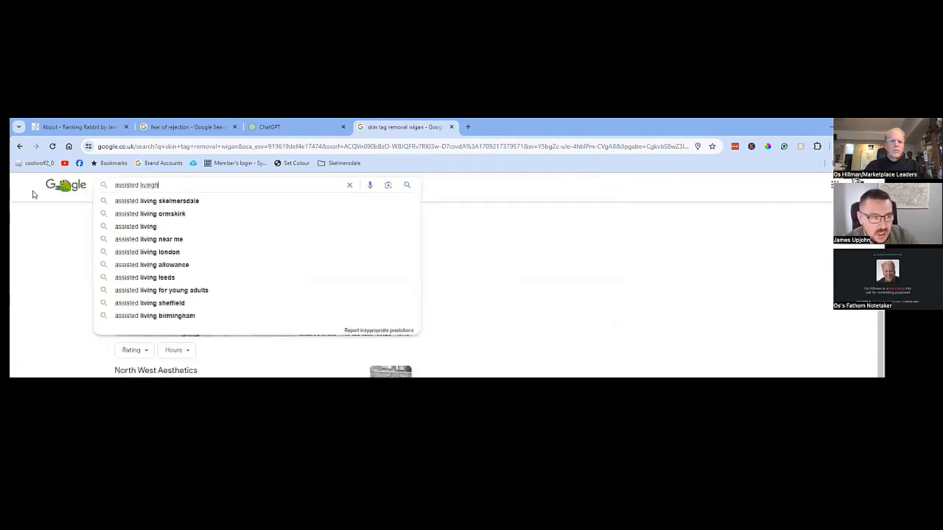
pyautogui.press('Backspace')
pyautogui.write(' forest hills mi')
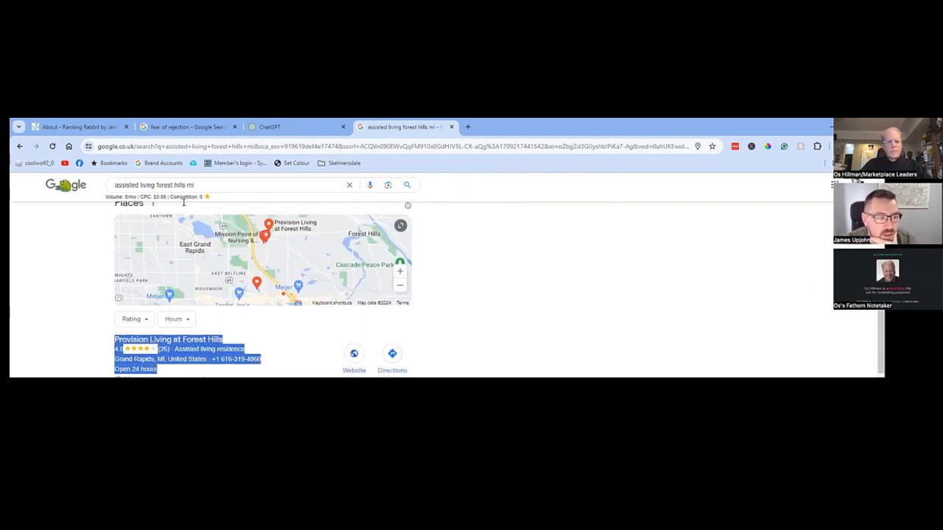
pyautogui.scroll(-3)
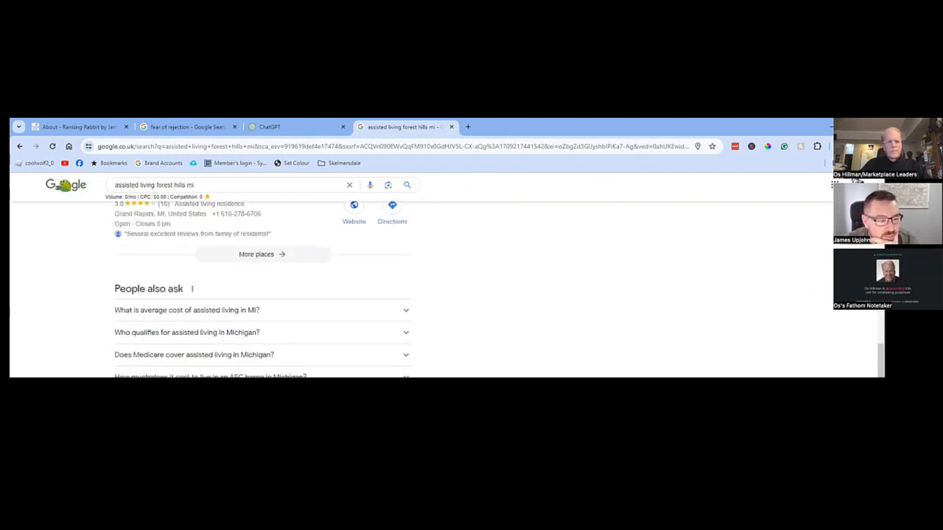
pyautogui.scroll(-3)
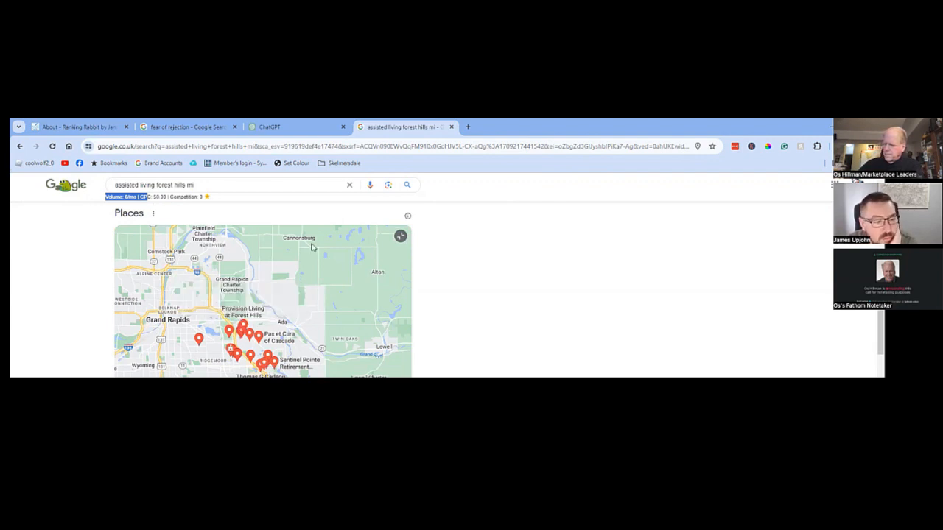
pyautogui.tripleClick(153, 186)
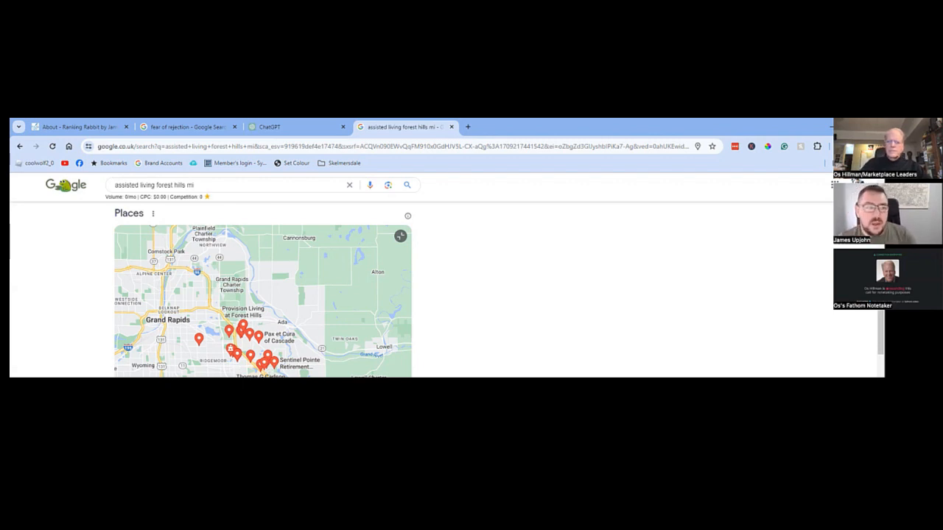
# Step: Search 'mortgage' and review the People Also Ask questions and related-keyword list
pyautogui.write('md')
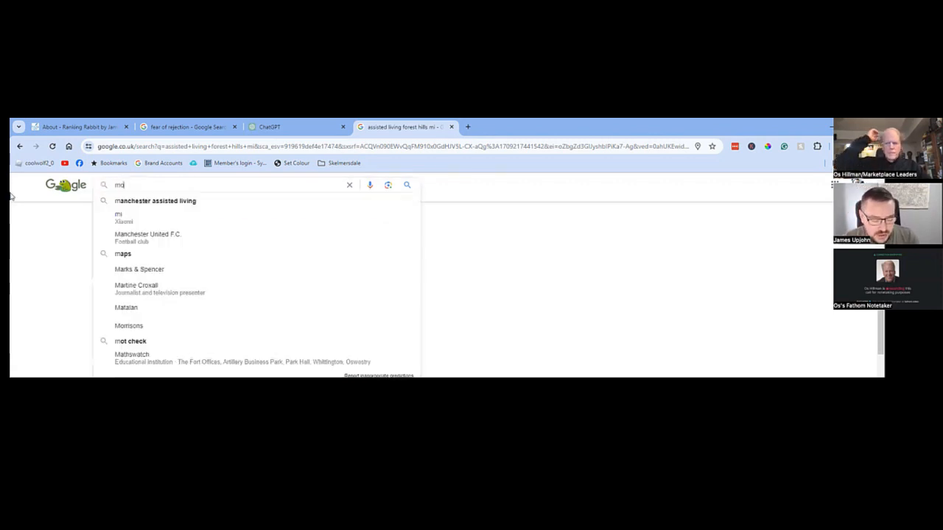
pyautogui.write('mortgage')
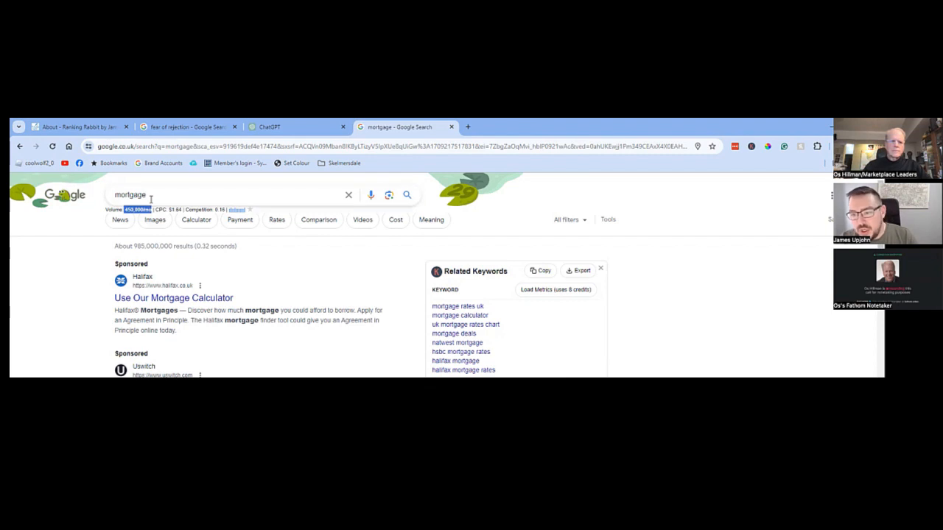
pyautogui.scroll(-3)
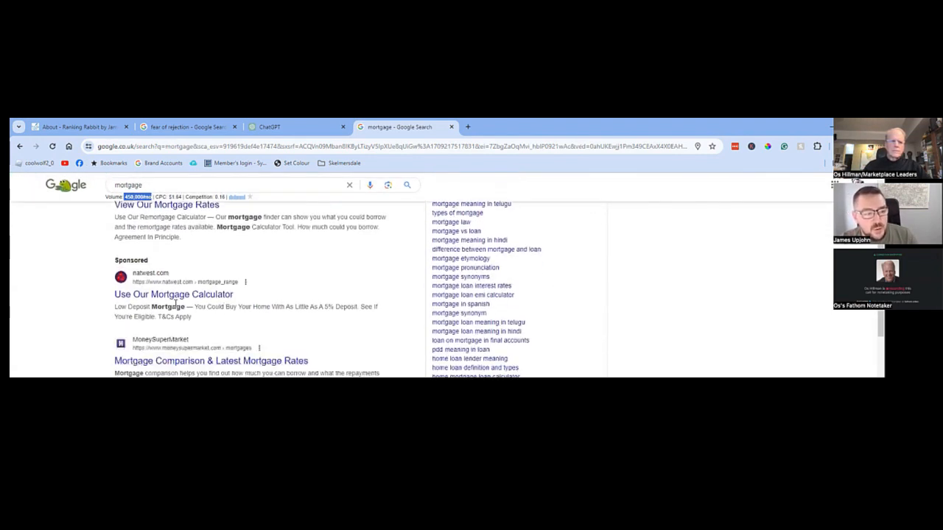
pyautogui.scroll(-3)
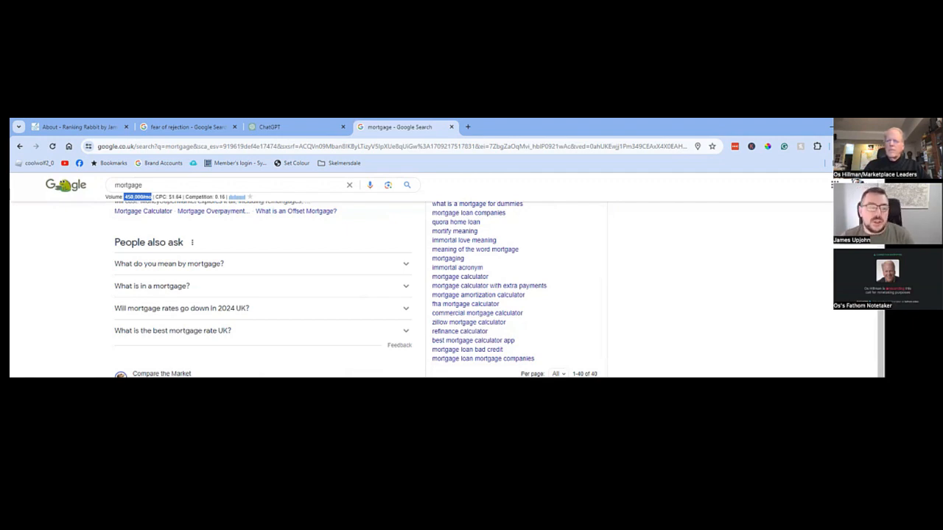
pyautogui.moveTo(100, 272)
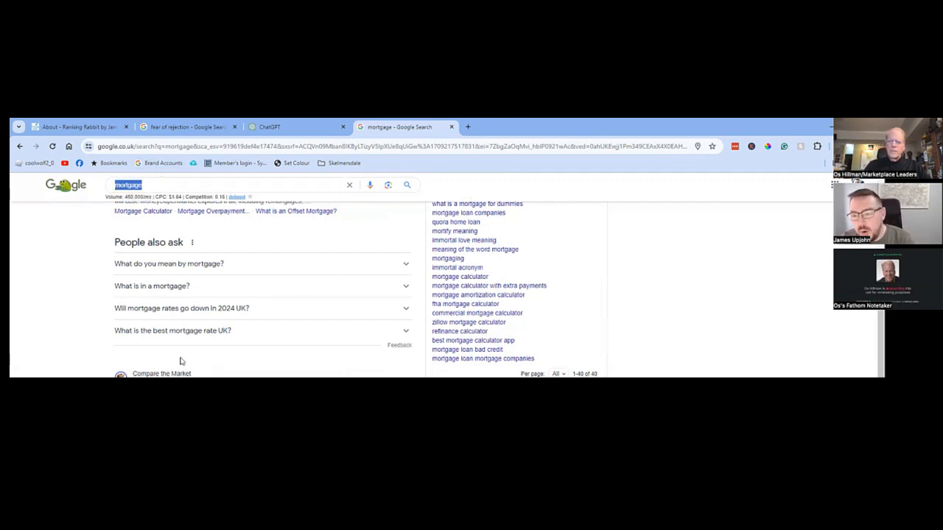
pyautogui.moveTo(218, 349)
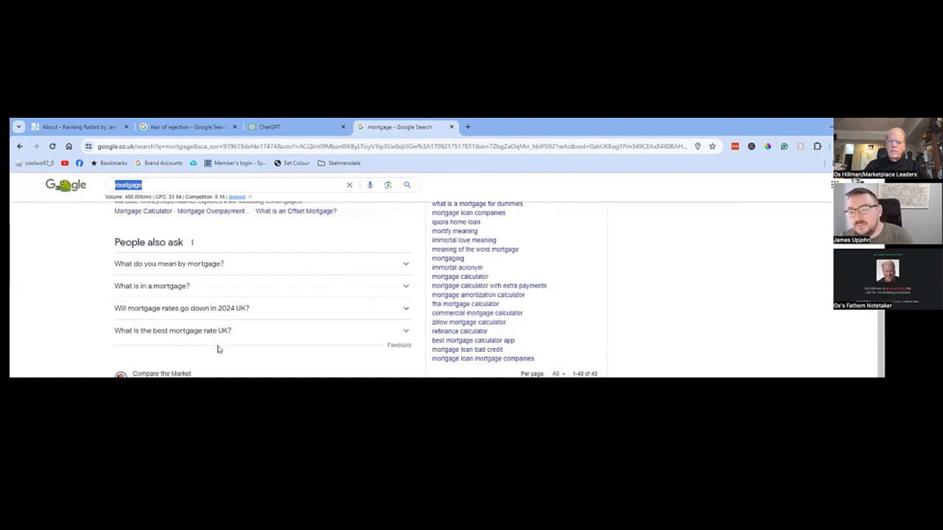
pyautogui.moveTo(213, 230)
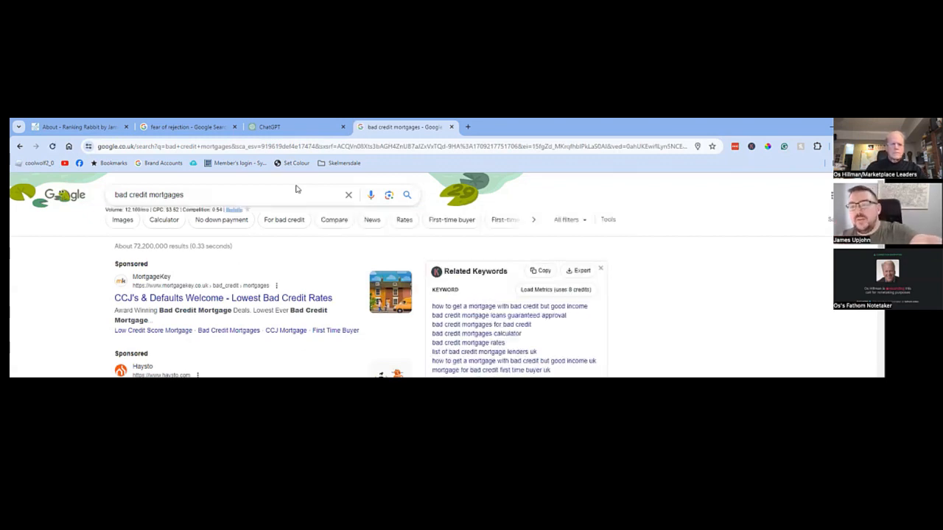
# Step: Review the bad credit mortgages results, then search 'secured loans manchester'
pyautogui.scroll(-3)
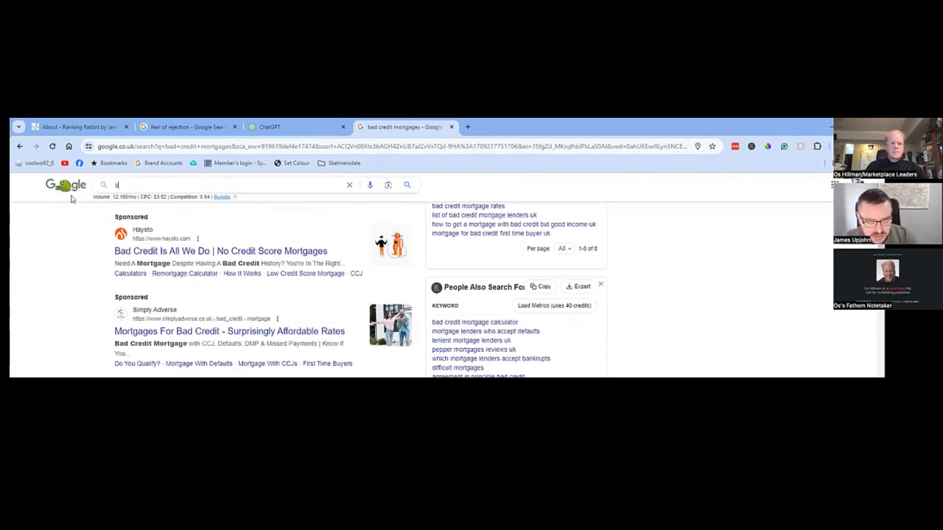
pyautogui.write('secured loans manchester')
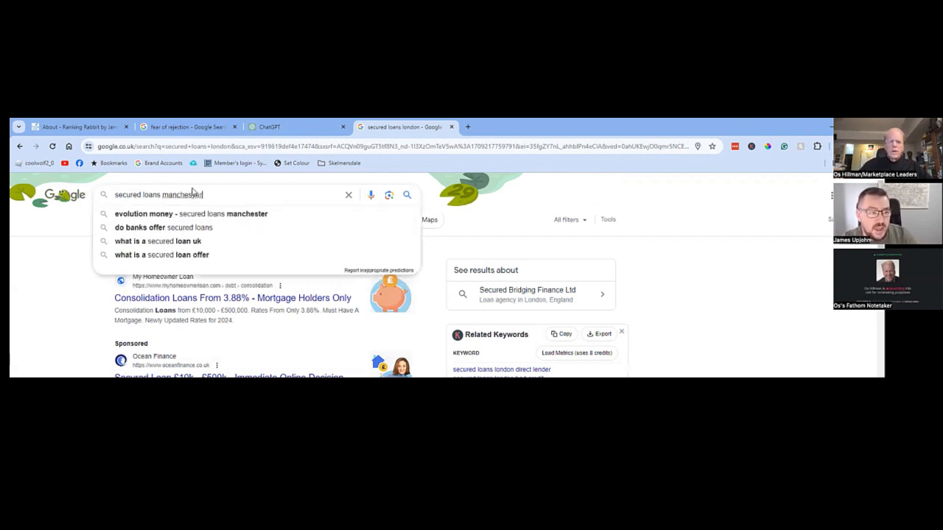
pyautogui.press('enter')
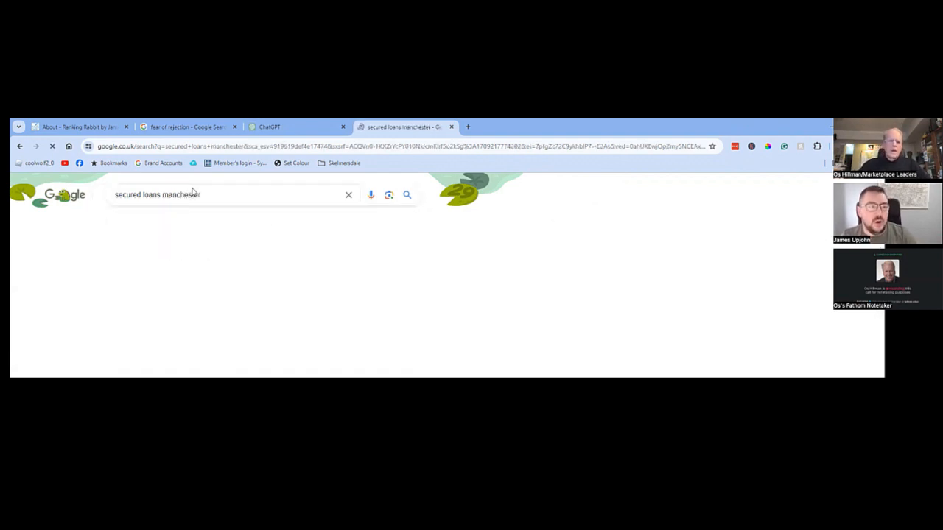
# Step: View the secured loans manchester results with the loan ads and Evolution Money panel
pyautogui.click(406, 195)
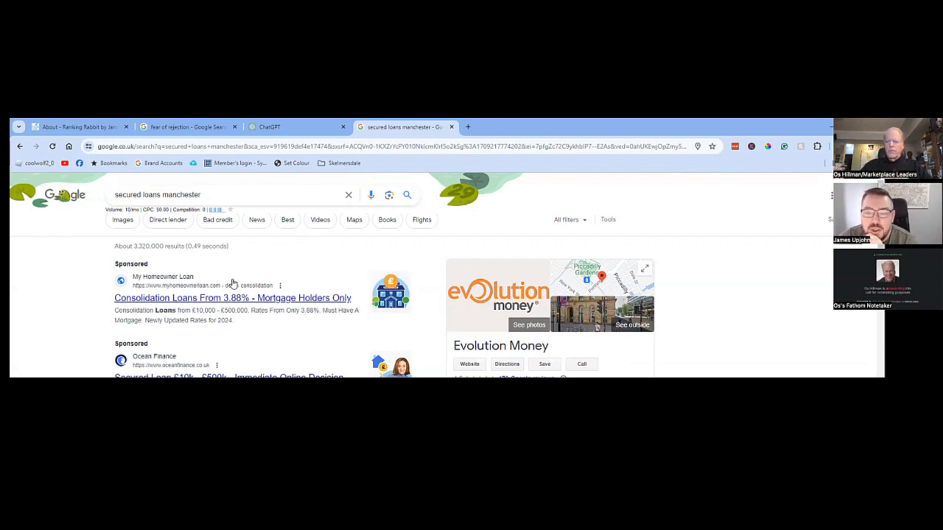
pyautogui.moveTo(199, 307)
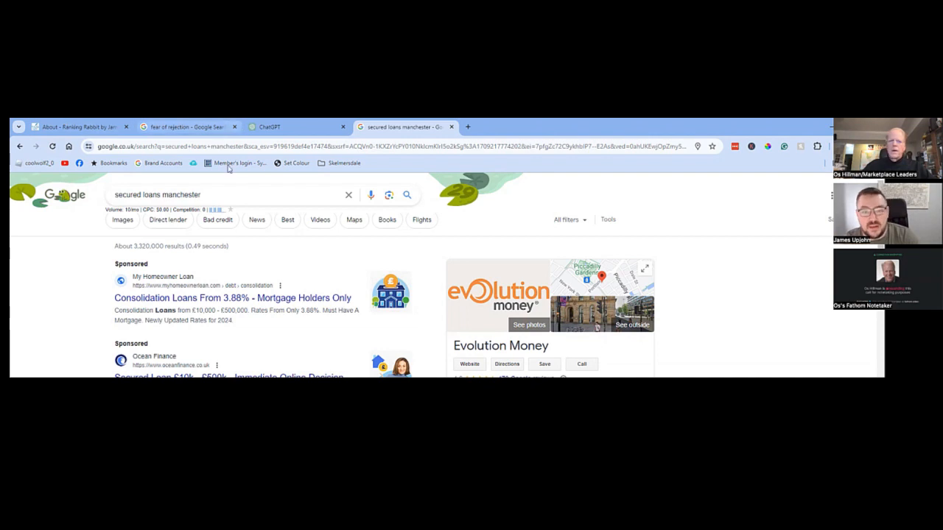
pyautogui.moveTo(333, 338)
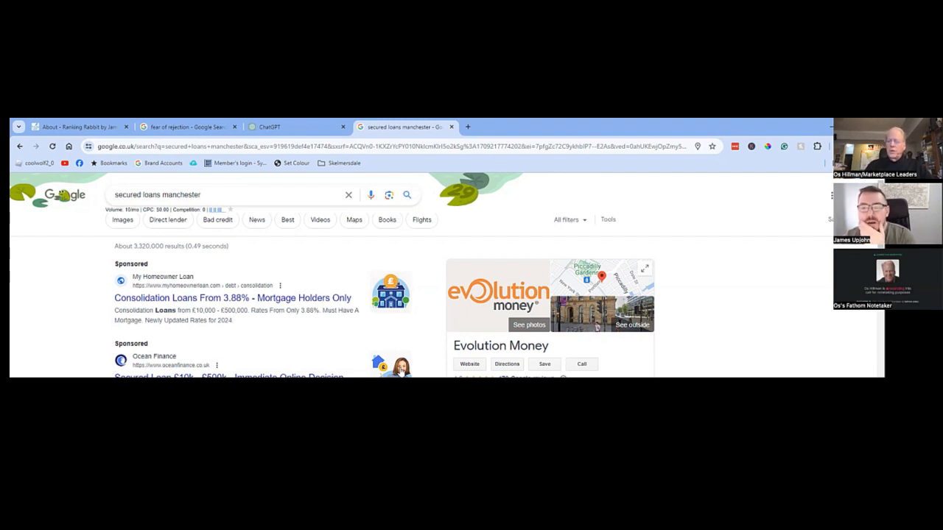
pyautogui.moveTo(436, 186)
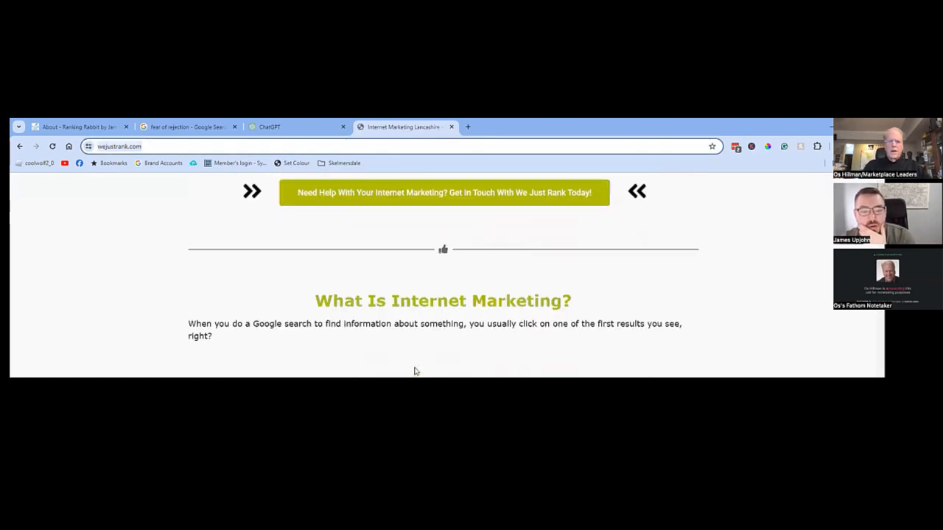
# Step: Scroll through the We Just Rank home page's services and ranking case studies
pyautogui.scroll(-3)
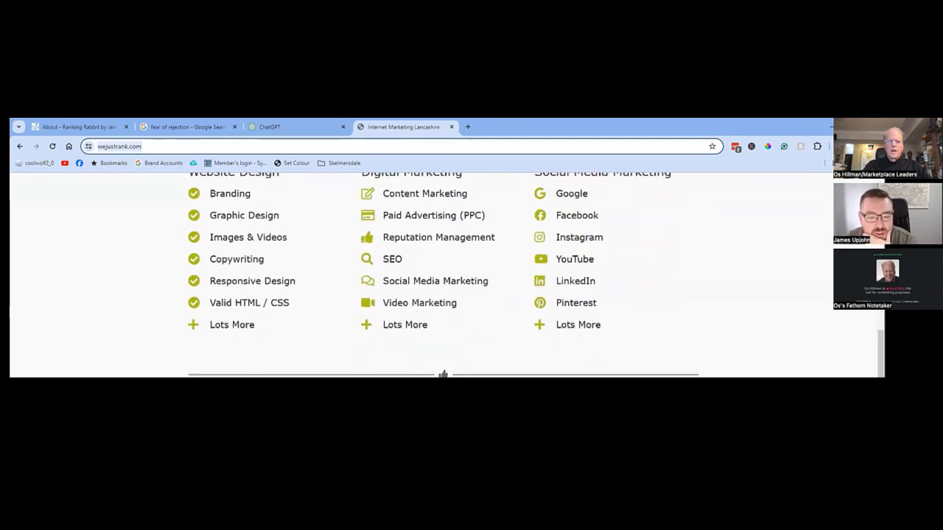
pyautogui.scroll(-3)
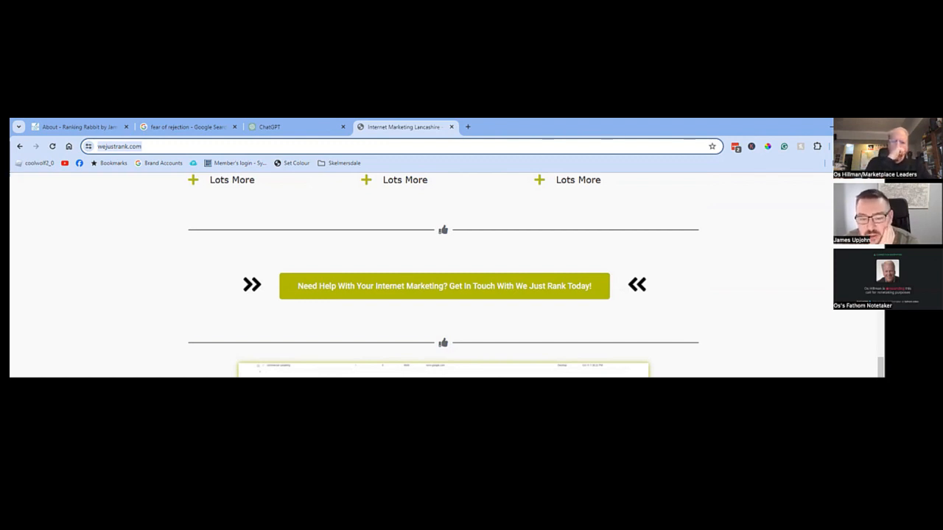
pyautogui.moveTo(403, 372)
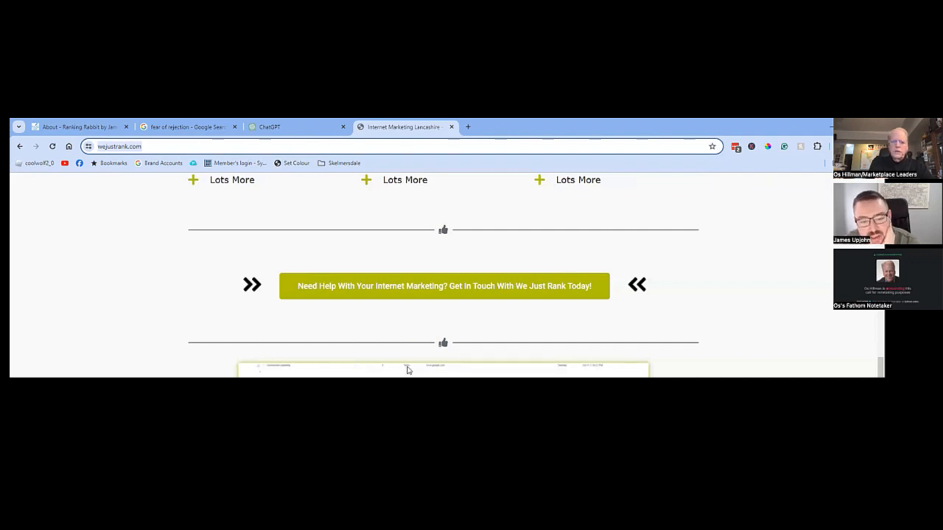
pyautogui.moveTo(410, 368)
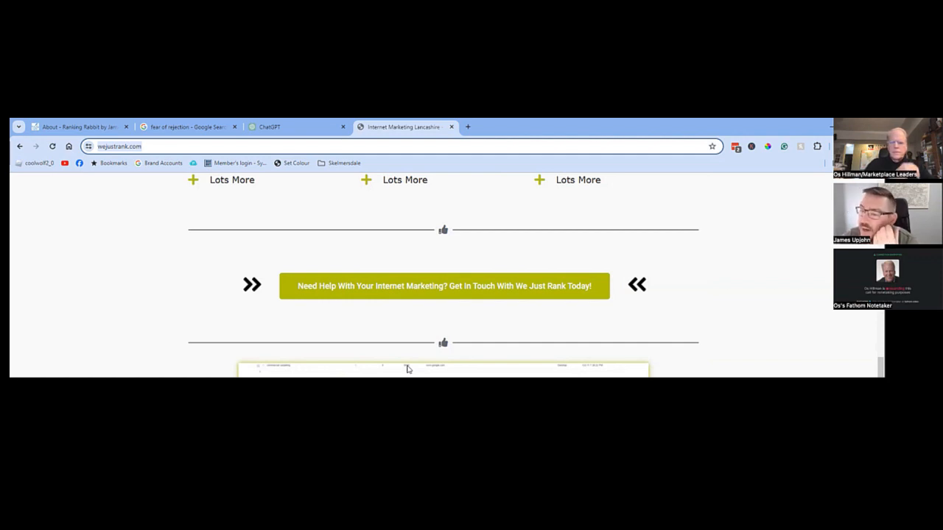
pyautogui.scroll(-3)
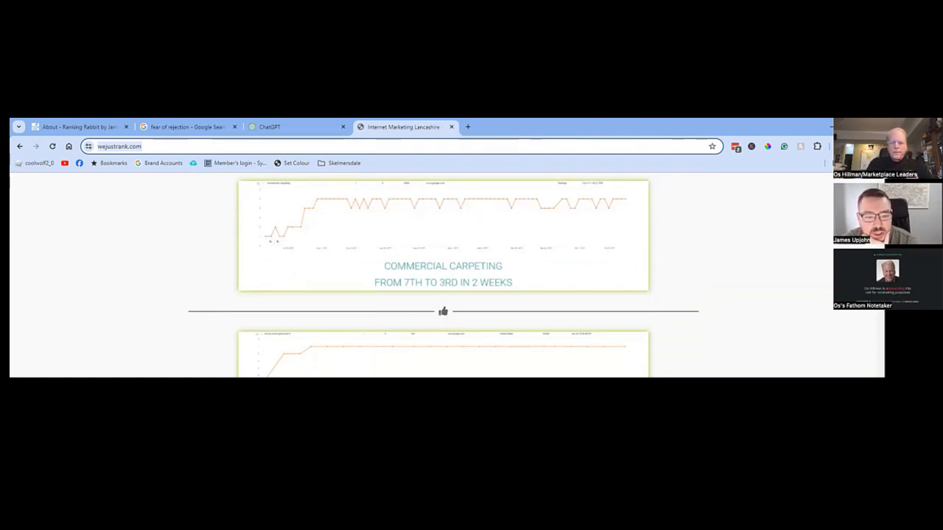
pyautogui.scroll(-3)
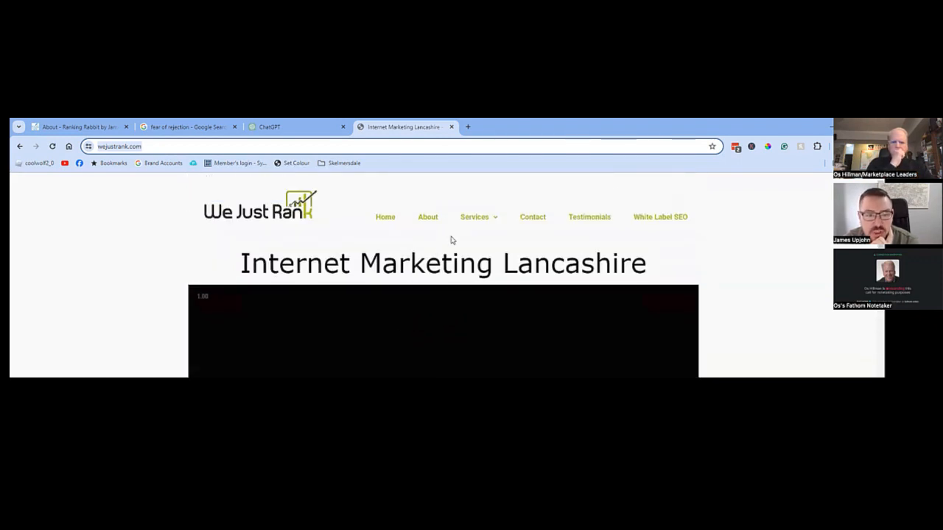
pyautogui.moveTo(557, 230)
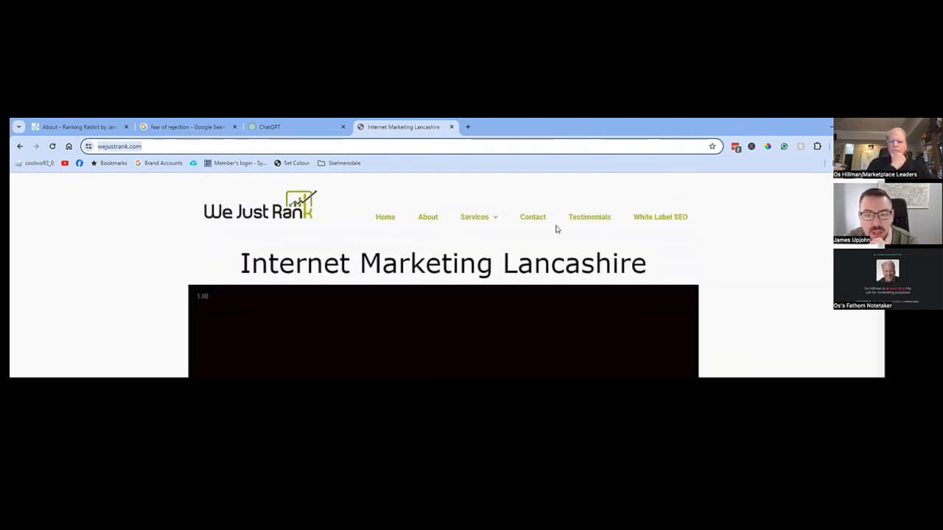
# Step: Browse the White Label SEO page's steps and referral options, returning to its heading
pyautogui.click(660, 217)
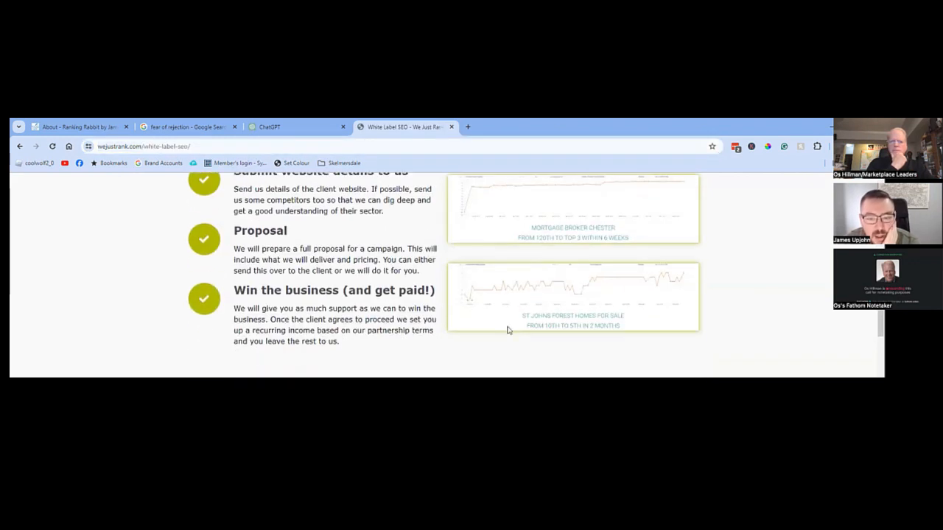
pyautogui.scroll(3)
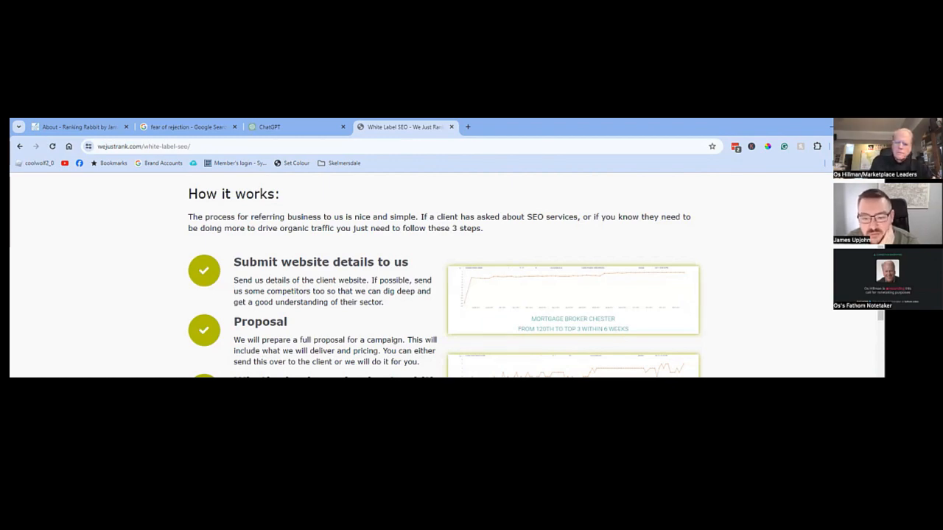
pyautogui.scroll(-3)
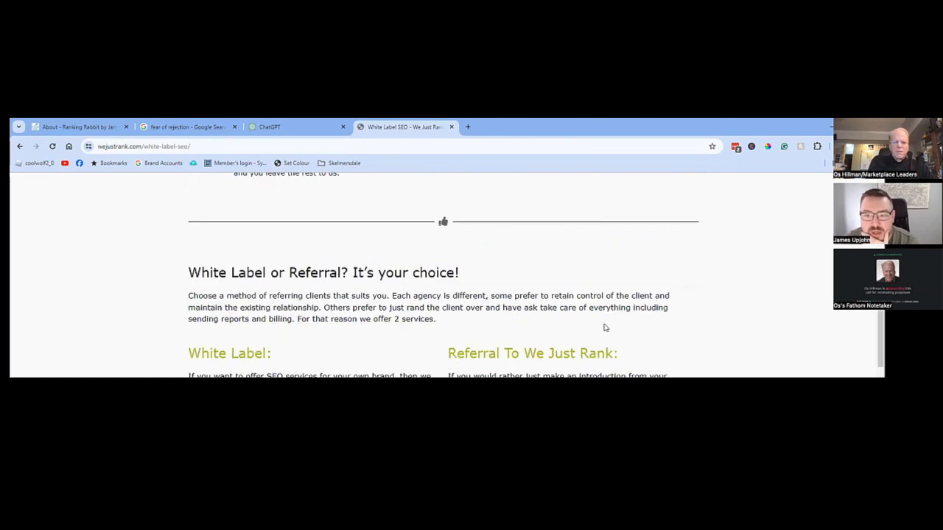
pyautogui.scroll(3)
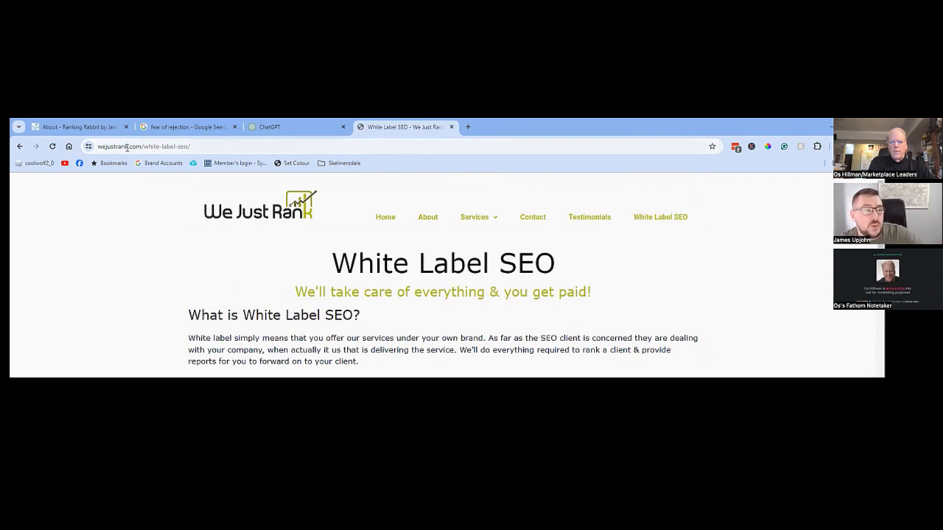
pyautogui.moveTo(576, 260)
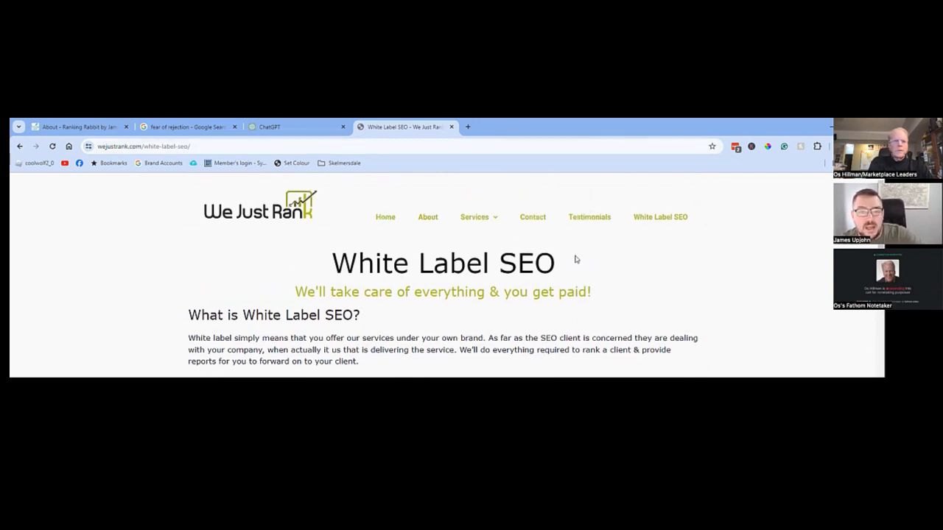
# Step: Go to the Contact Us page showing the Skelmersdale address and enquiry form
pyautogui.click(532, 217)
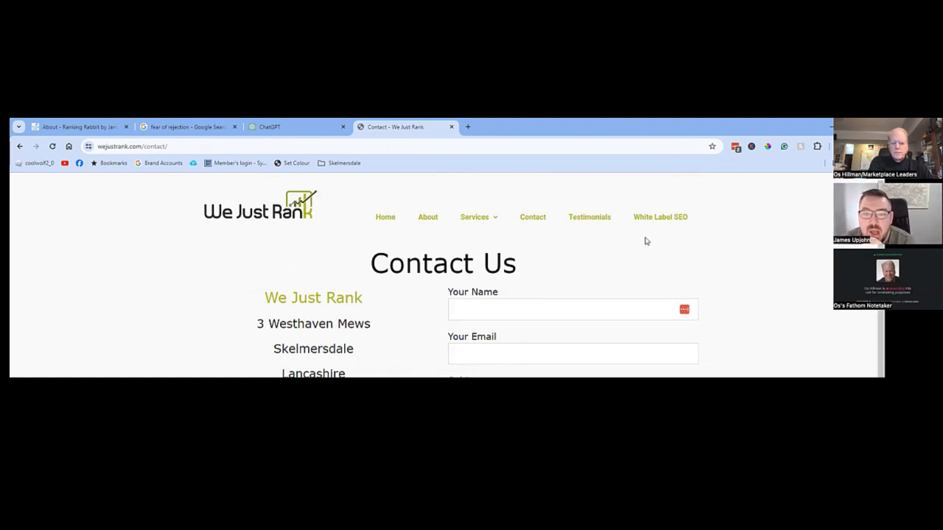
pyautogui.moveTo(529, 155)
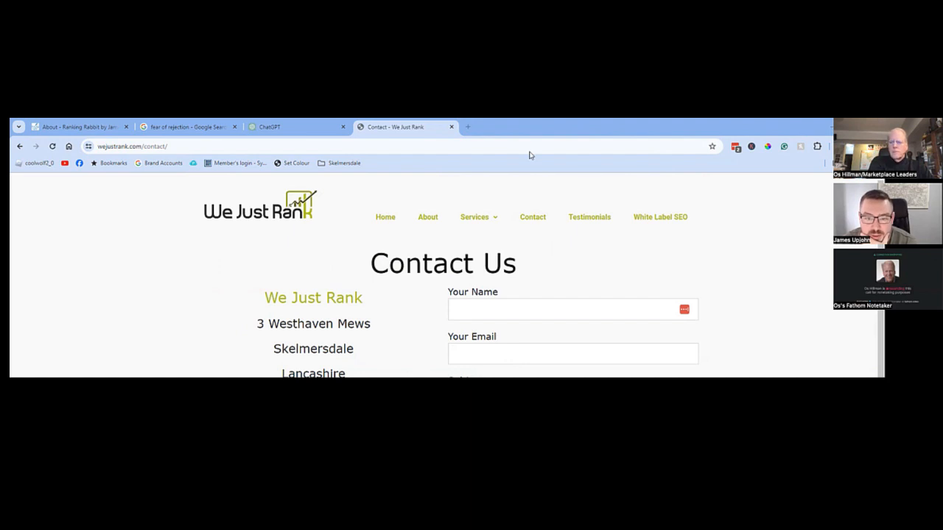
pyautogui.moveTo(587, 177)
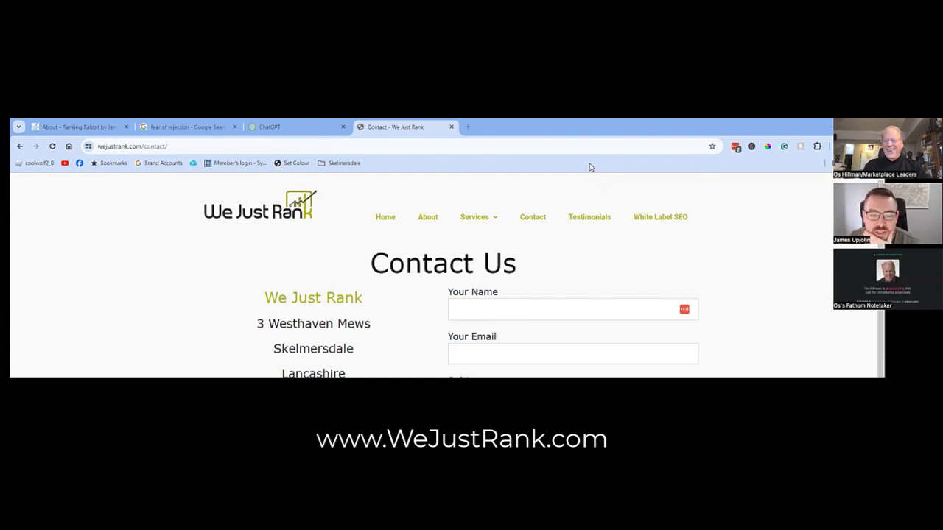
pyautogui.moveTo(622, 187)
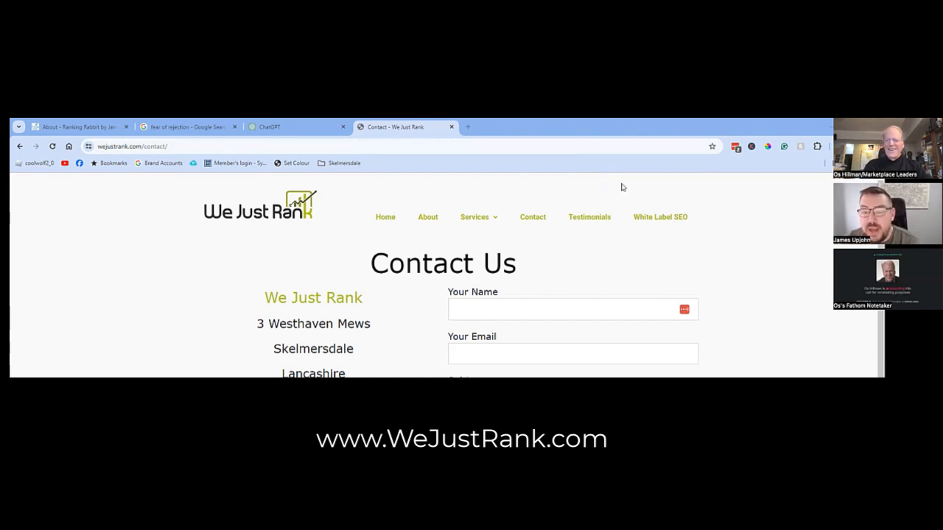
pyautogui.moveTo(578, 168)
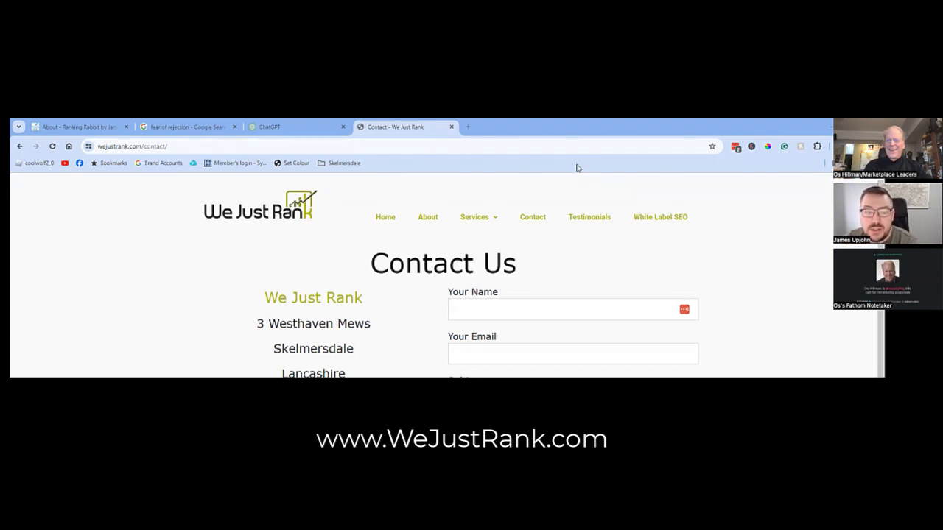